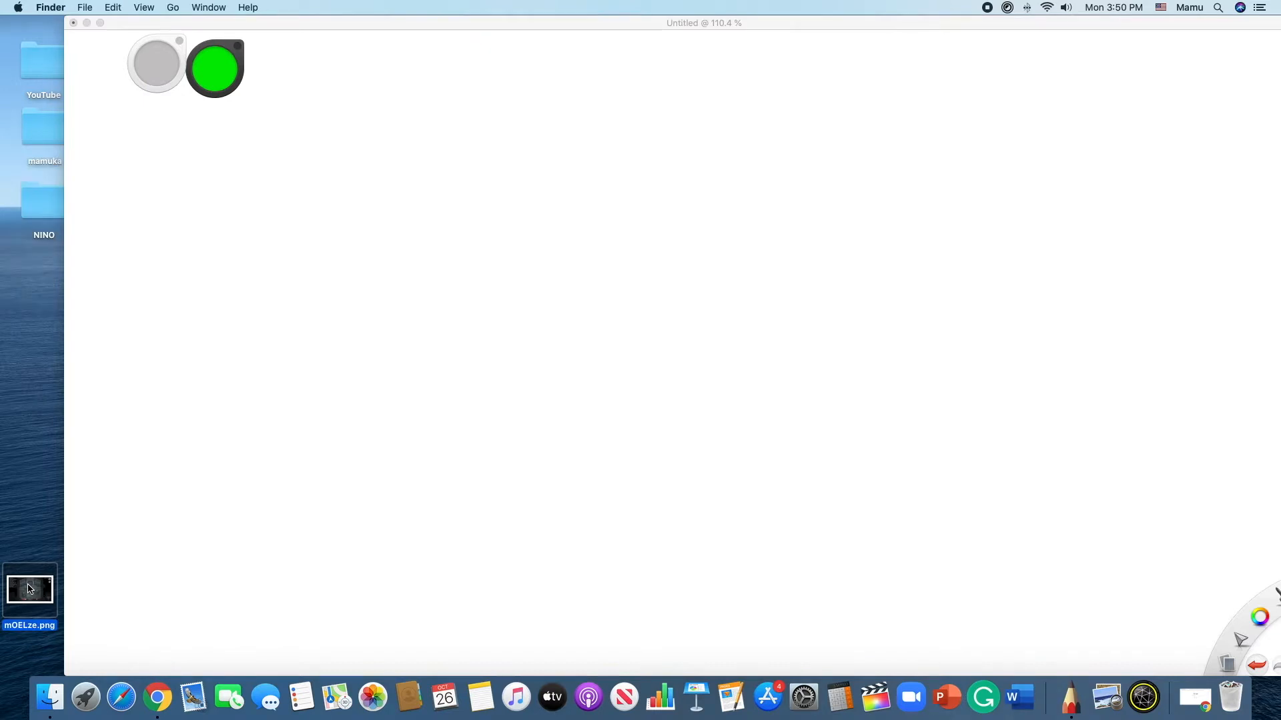
mouse_move(243, 186)
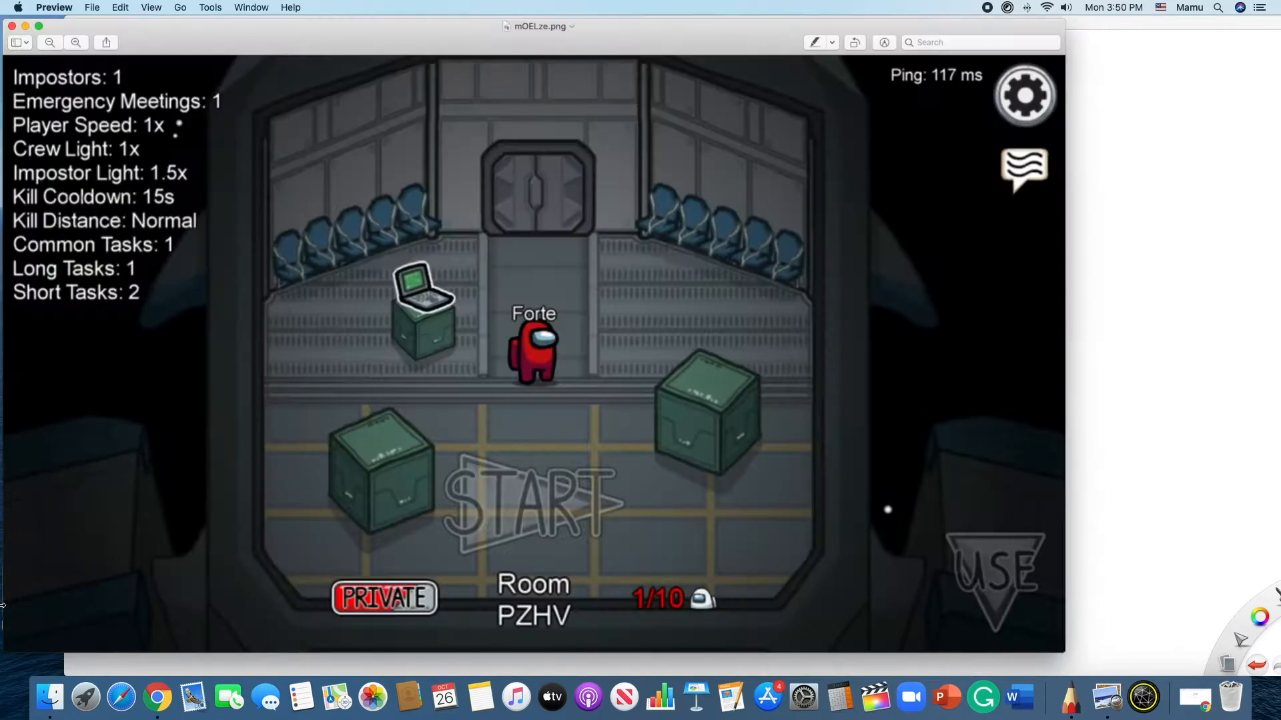
mouse_move(323, 362)
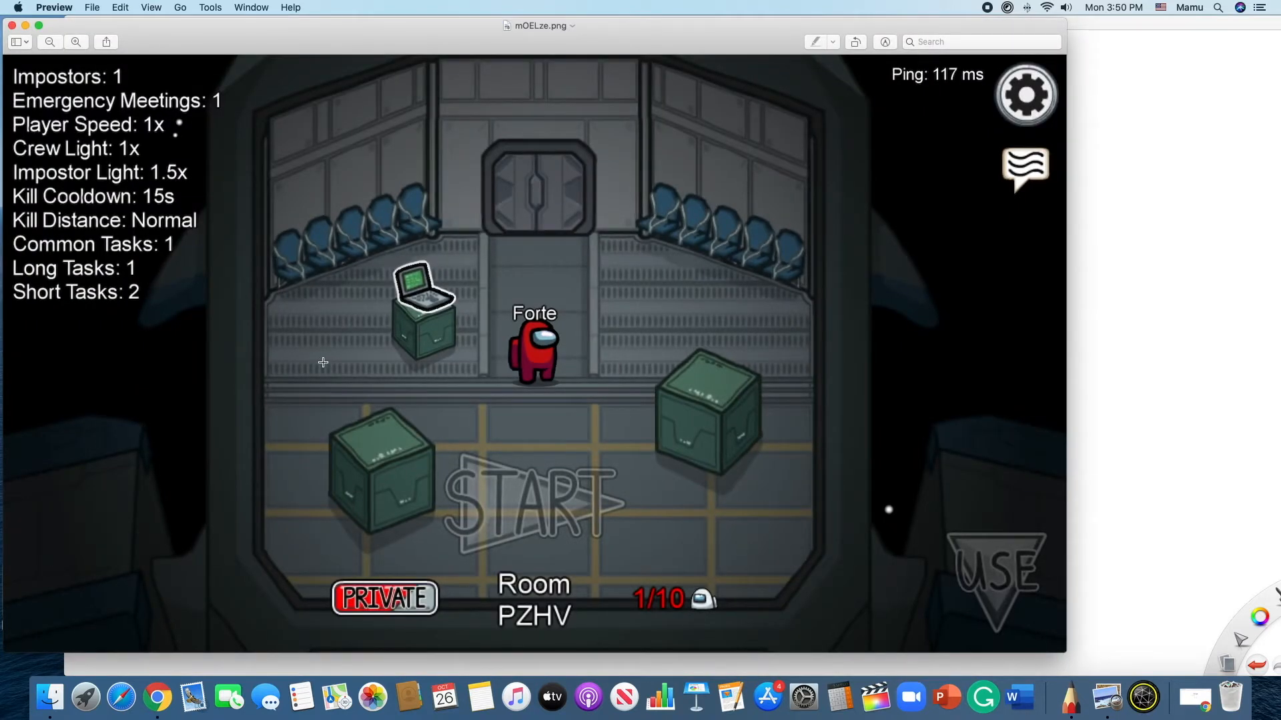
mouse_move(24, 26)
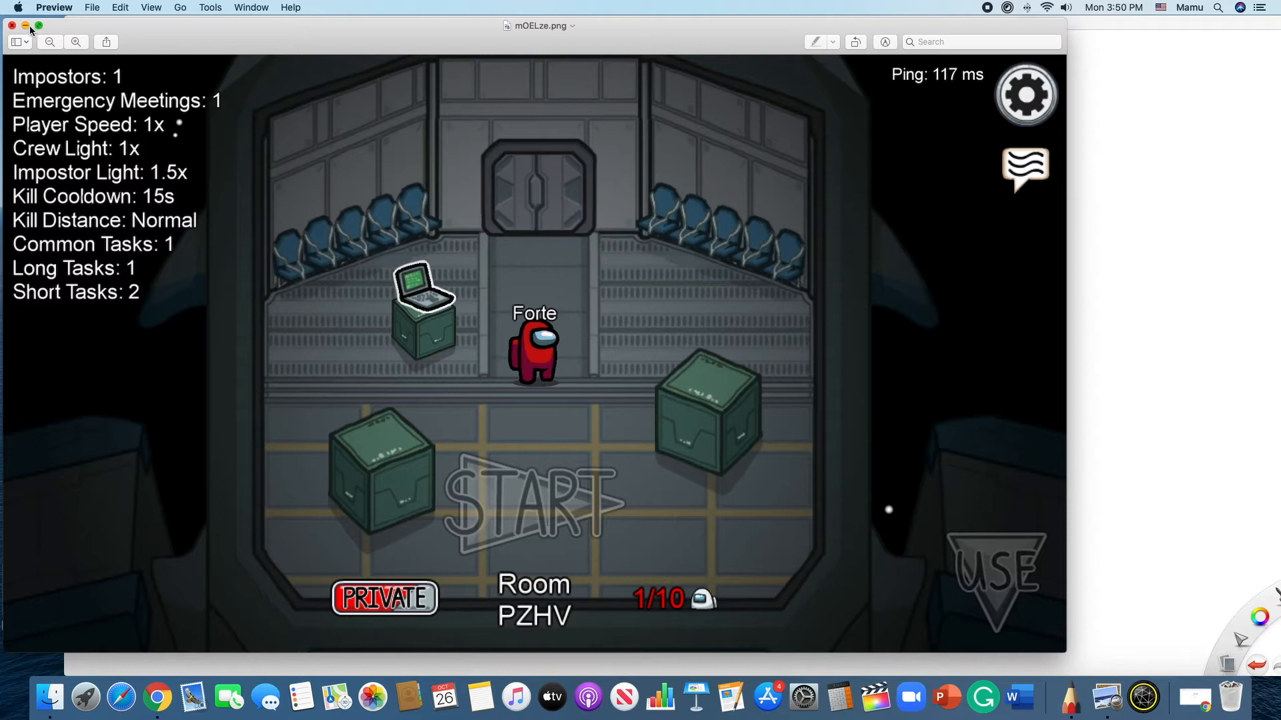
Step: Close the screenshot Preview window and dismiss SketchBook's save prompt
left_click(12, 26)
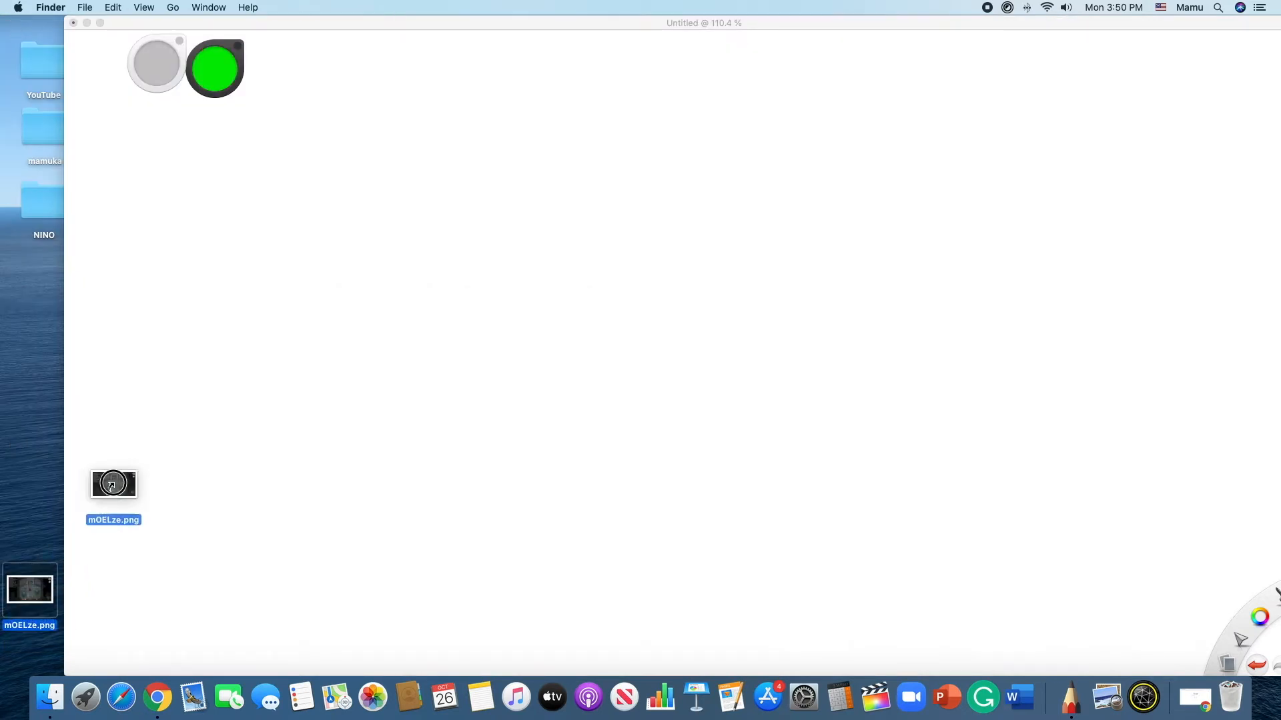
left_click(72, 22)
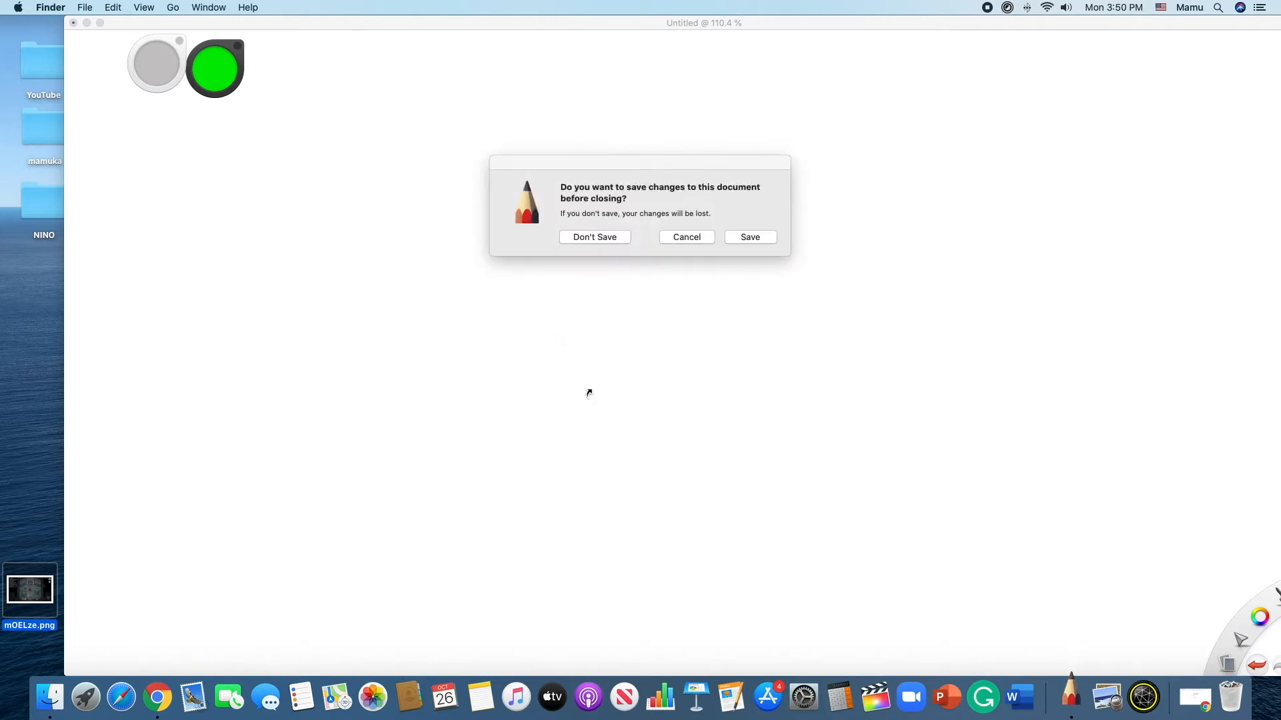
mouse_move(628, 376)
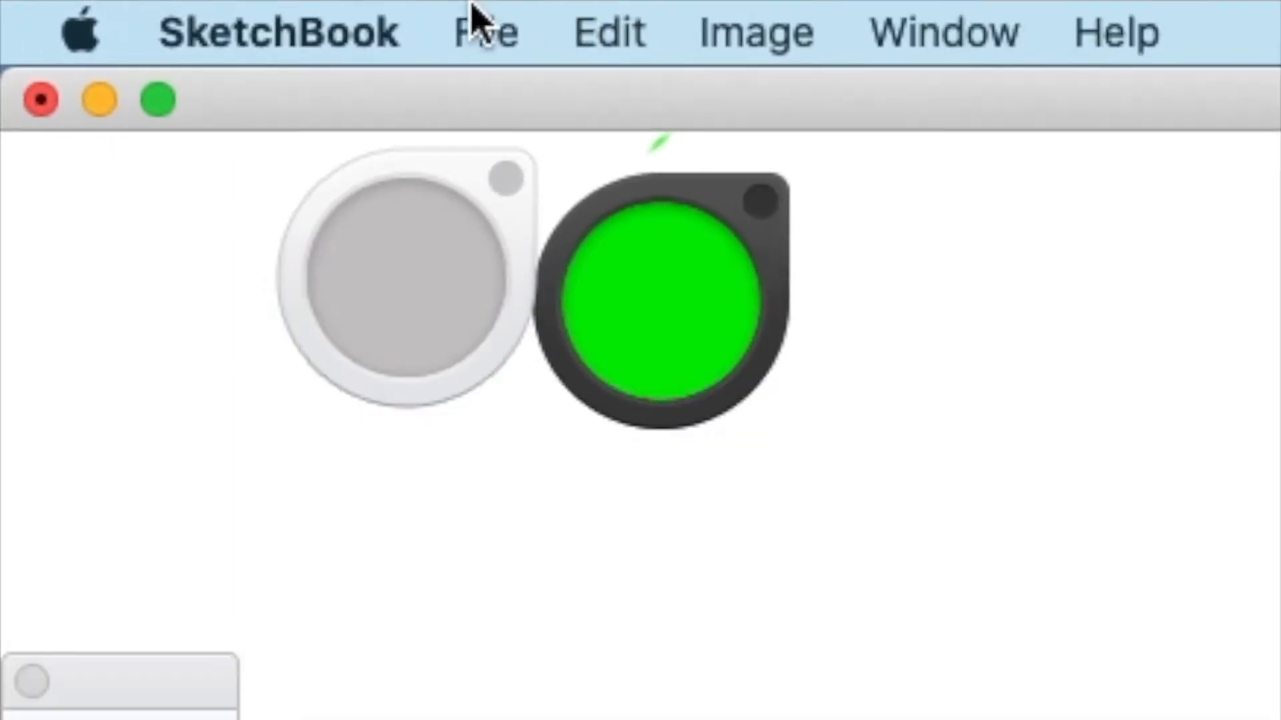
mouse_move(1120, 45)
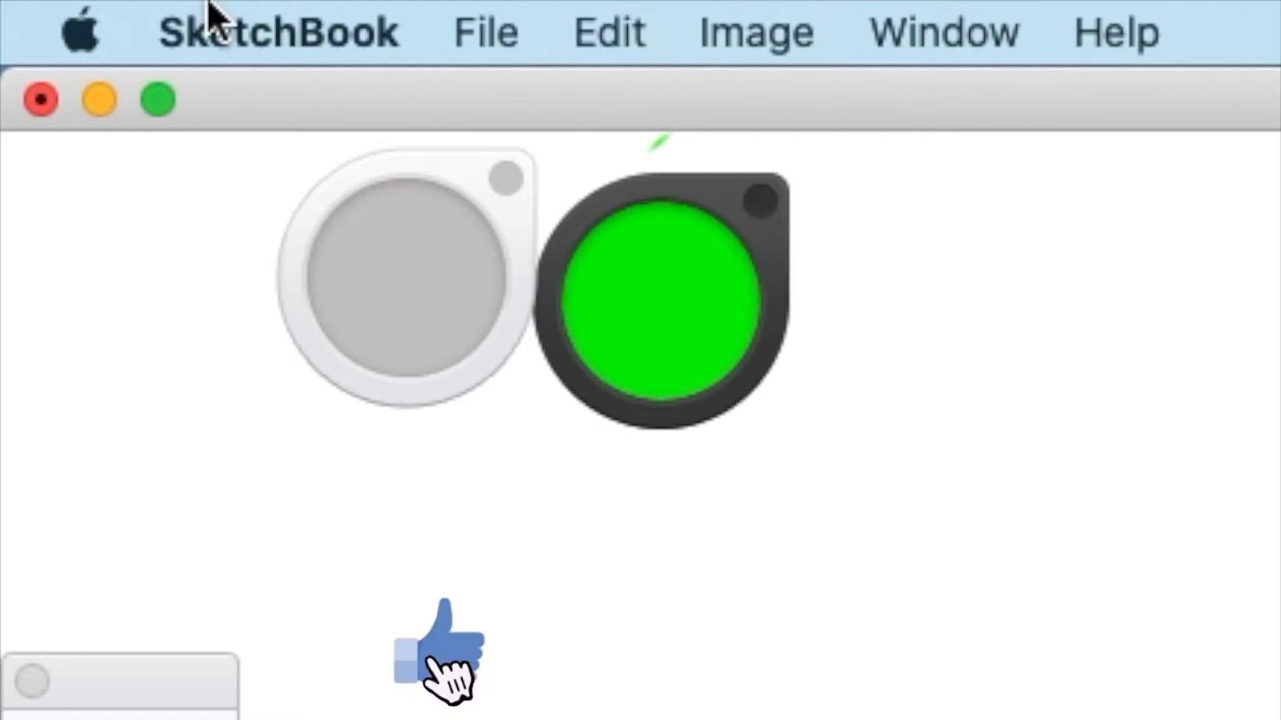
Step: Choose Add Image from the File menu to import an image file
left_click(485, 32)
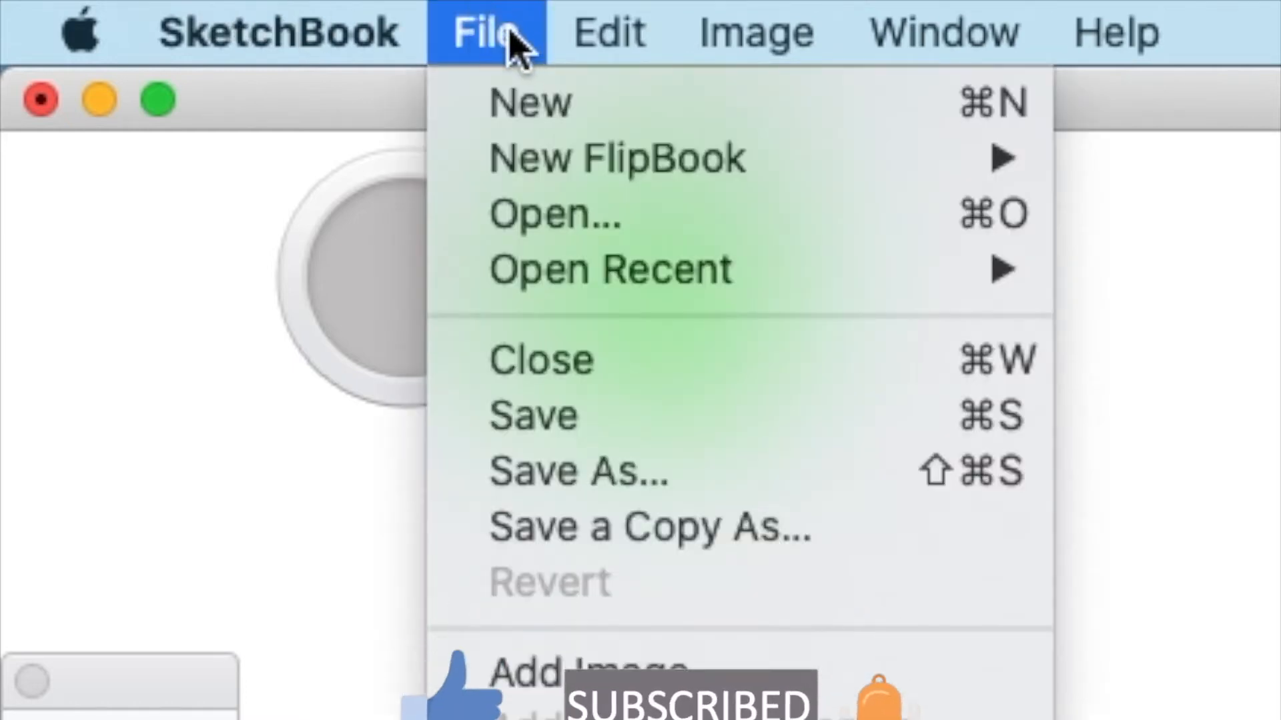
mouse_move(617, 157)
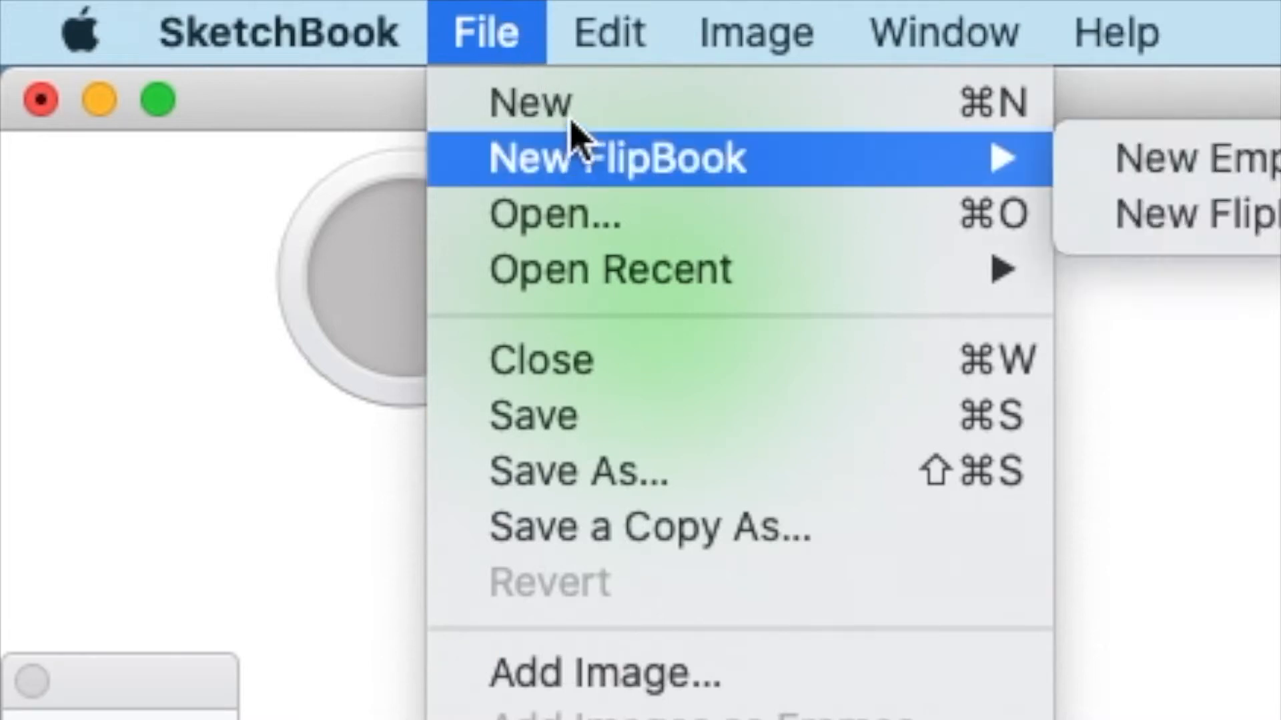
mouse_move(638, 228)
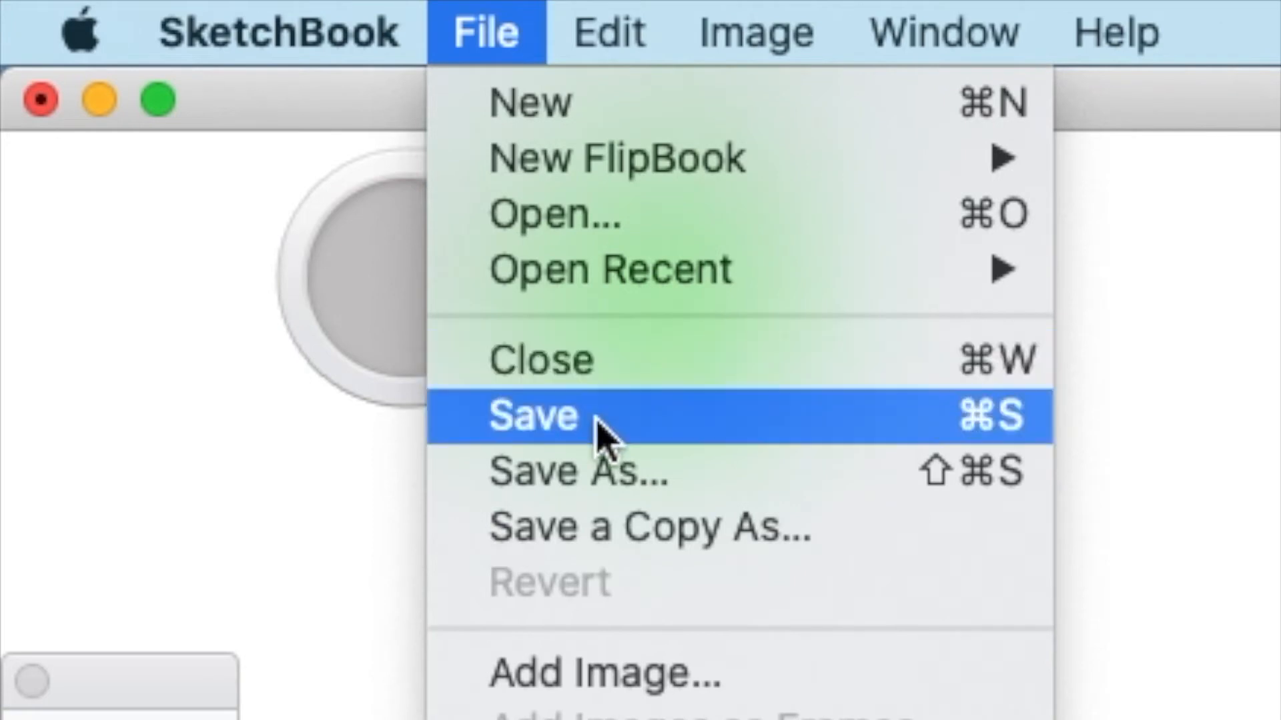
mouse_move(651, 672)
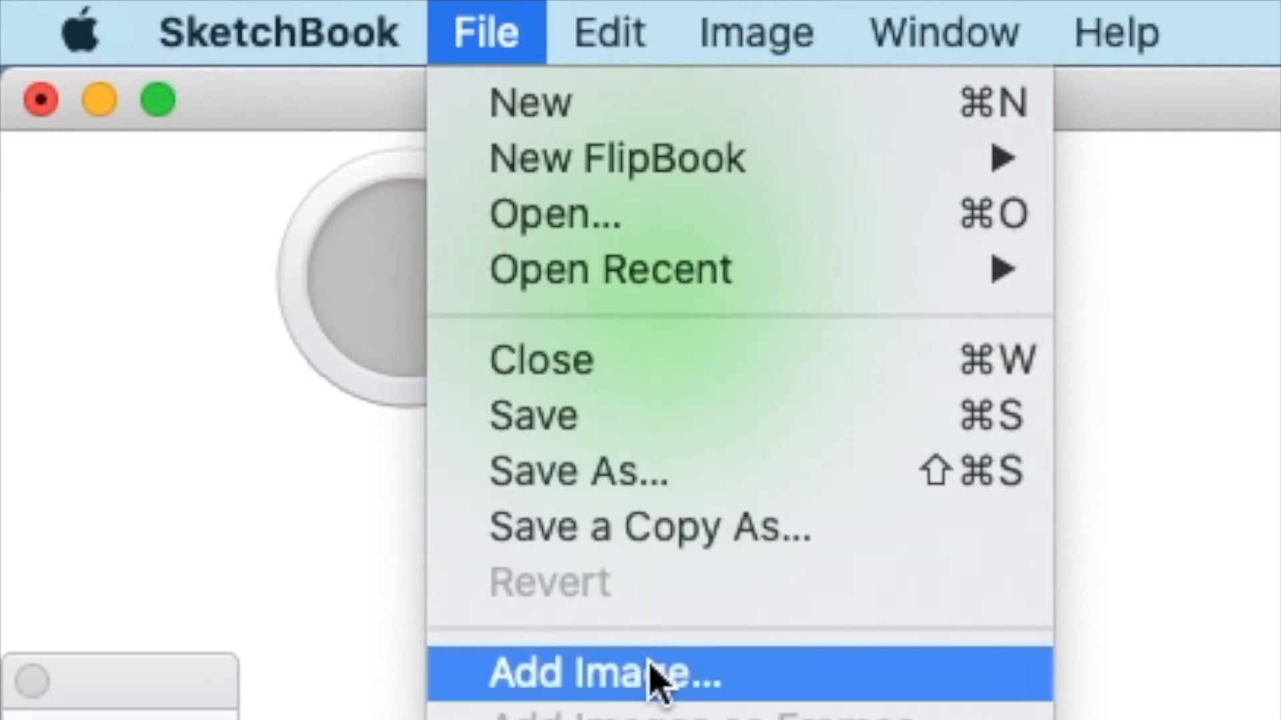
mouse_move(784, 677)
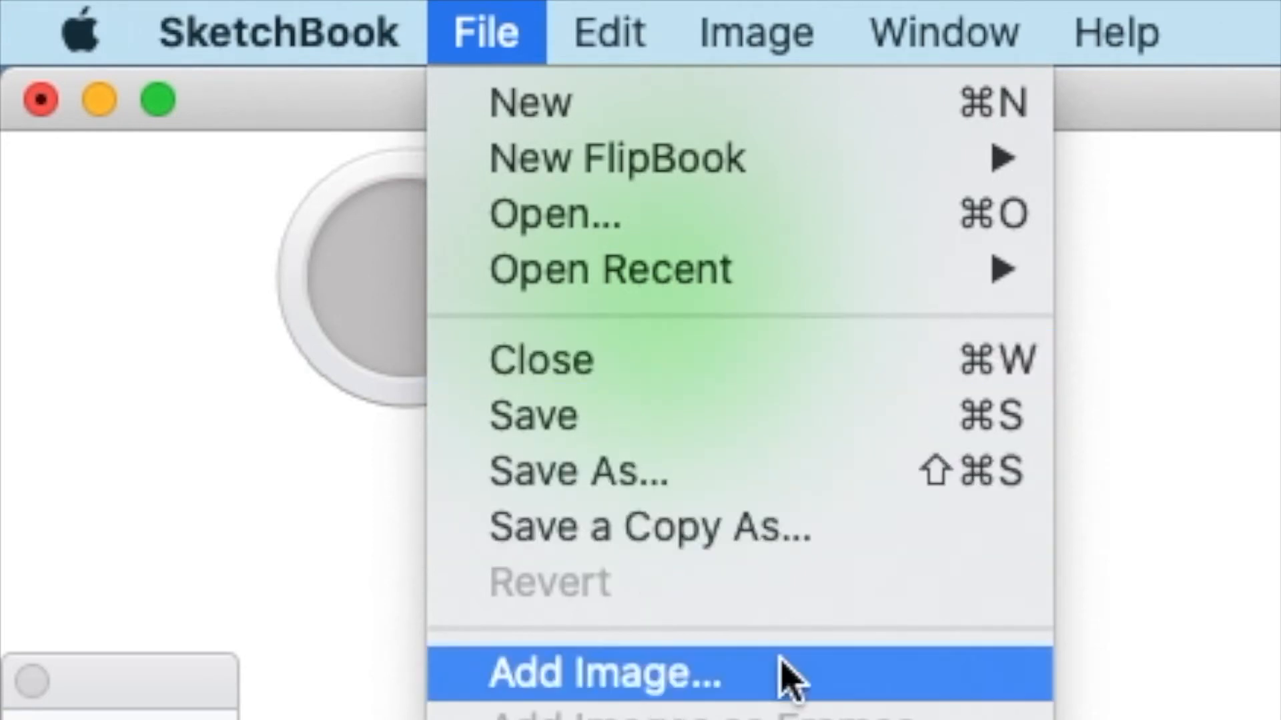
mouse_move(797, 670)
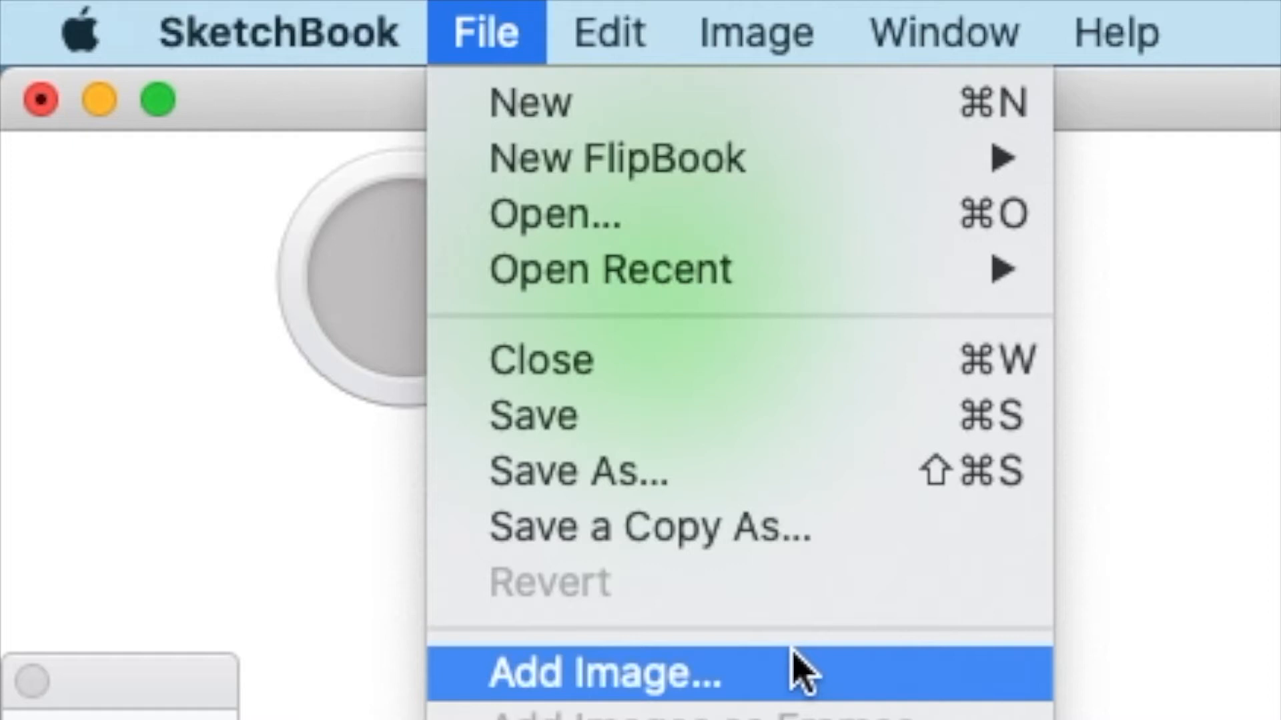
mouse_move(549, 677)
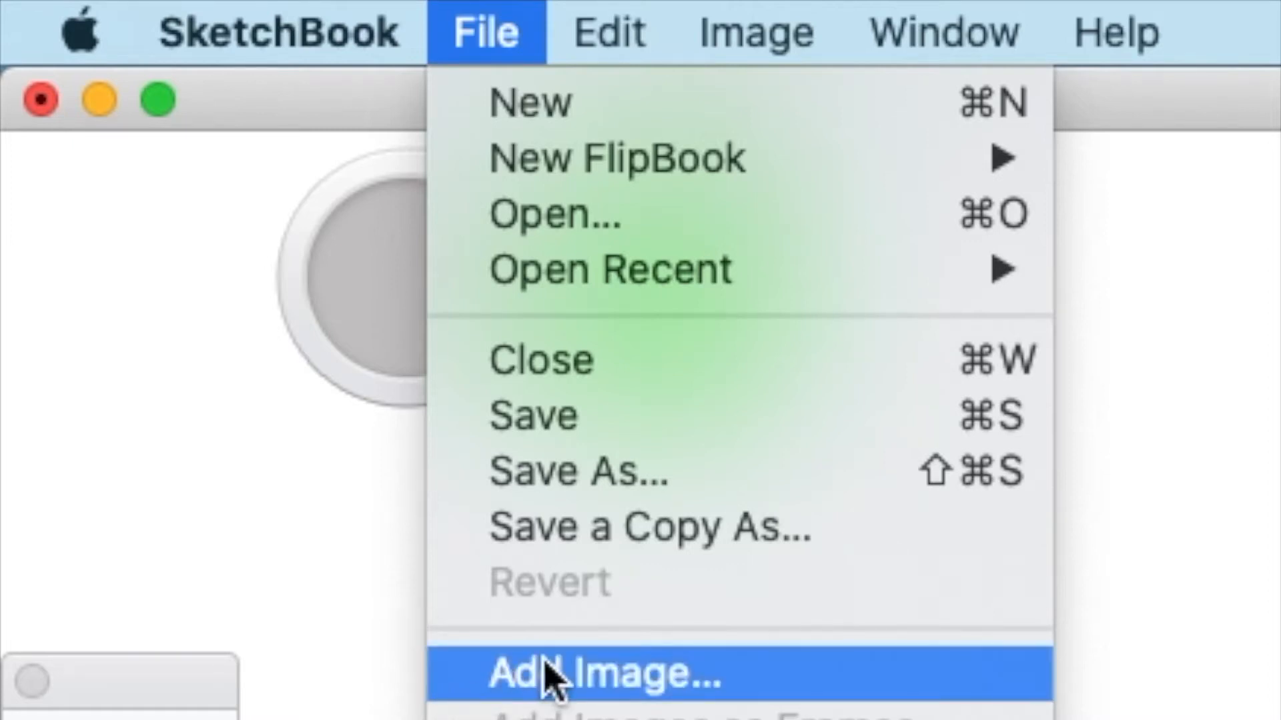
left_click(547, 671)
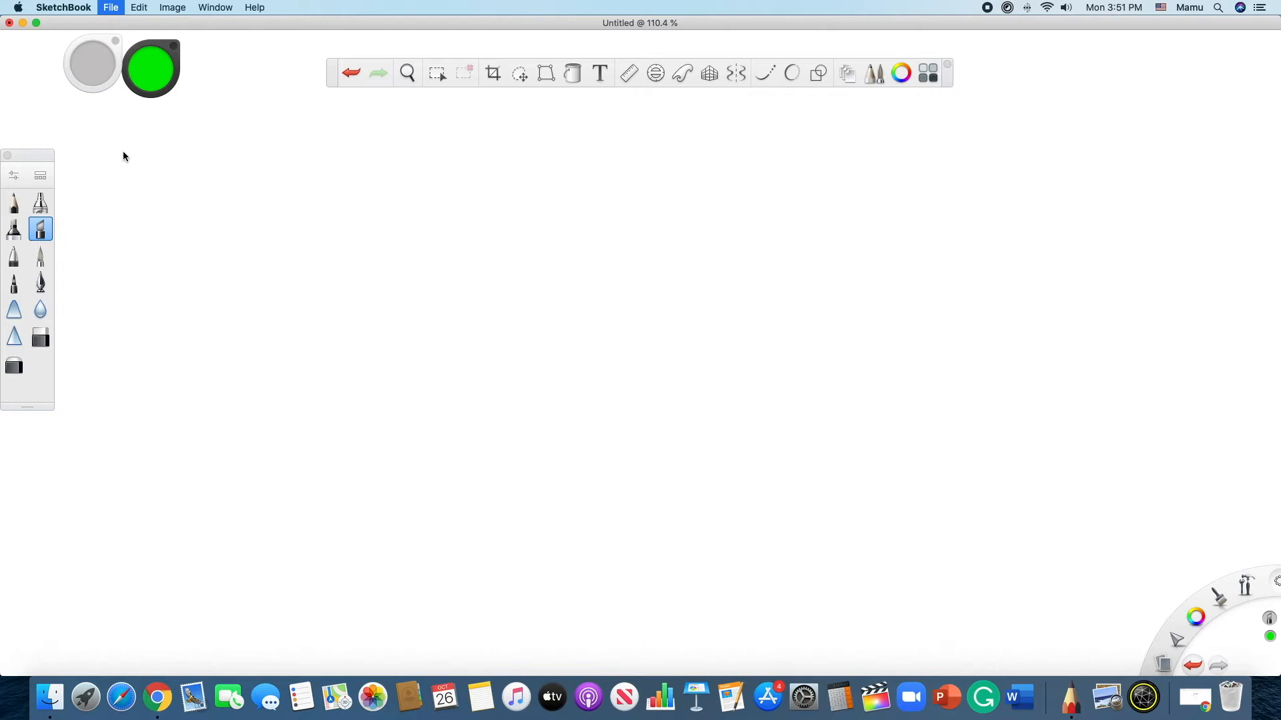
left_click(110, 8)
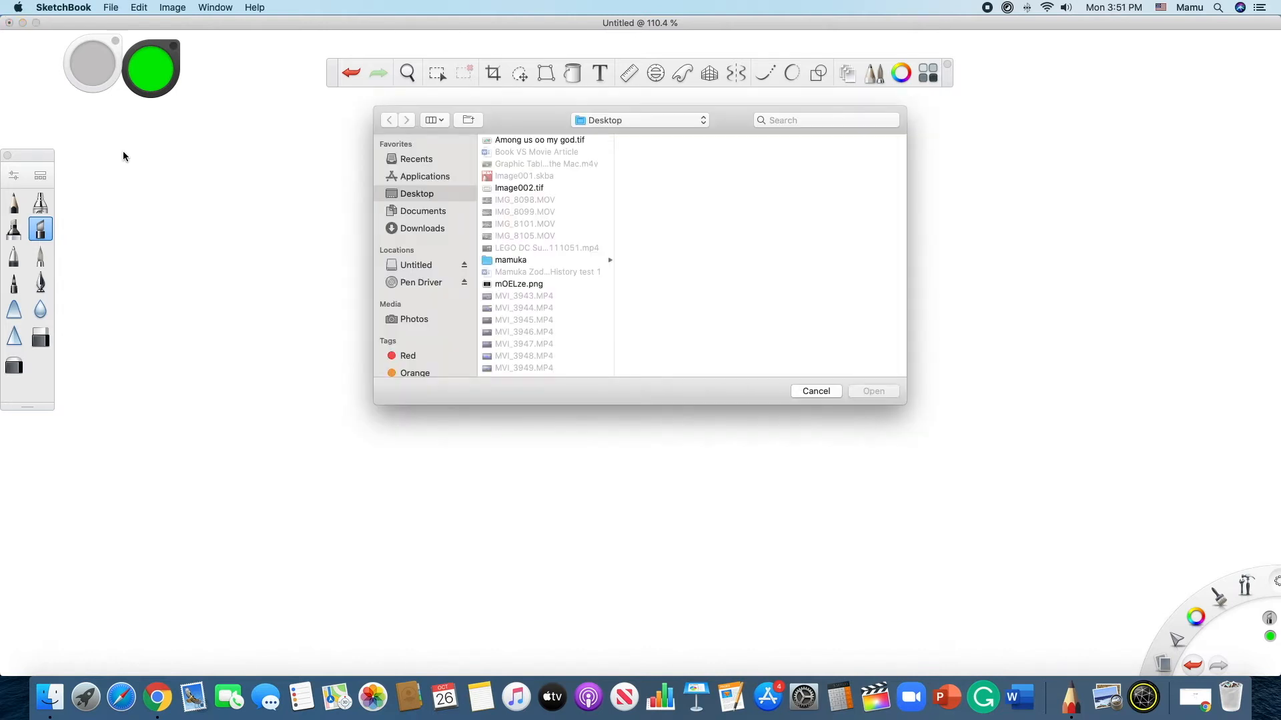
mouse_move(627, 283)
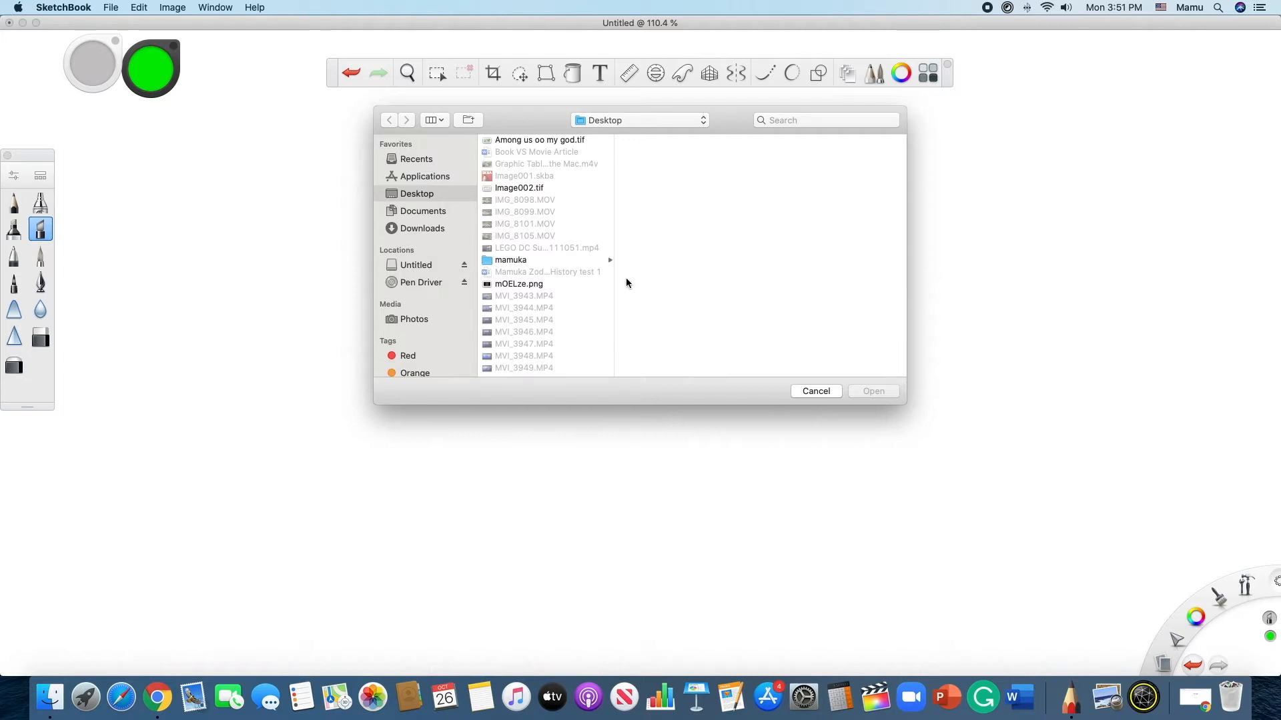
mouse_move(573, 175)
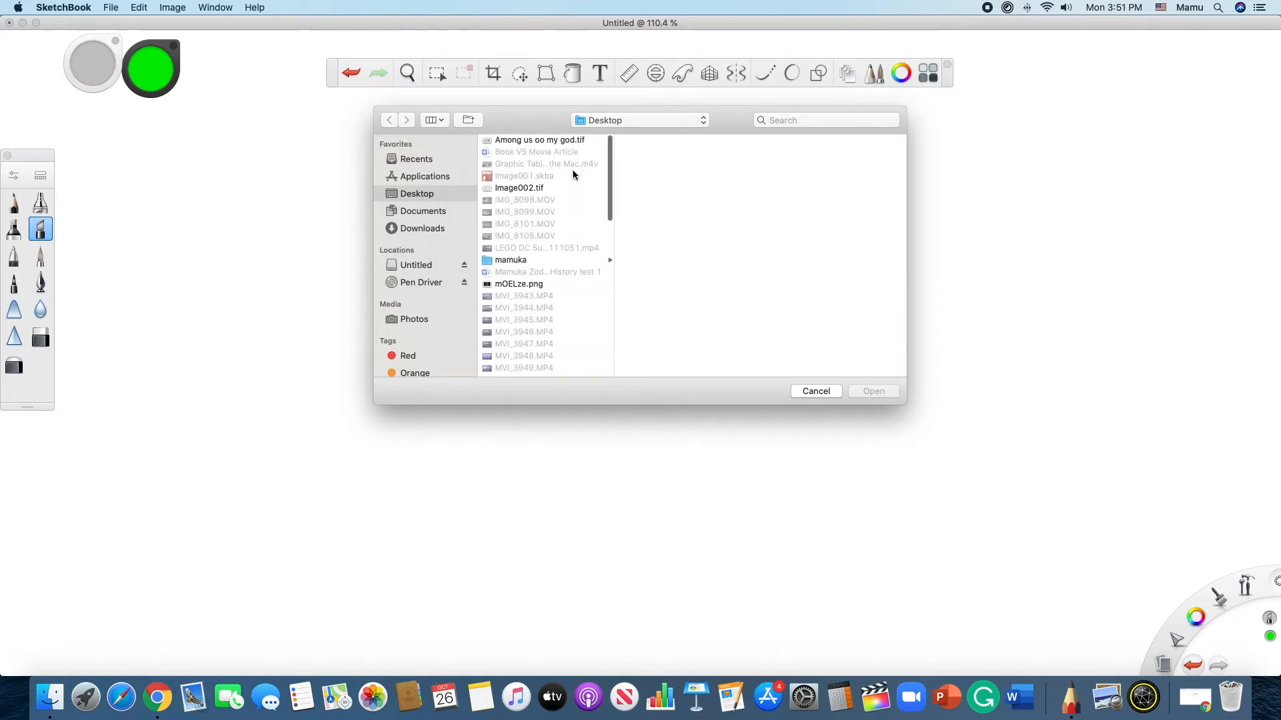
mouse_move(507, 189)
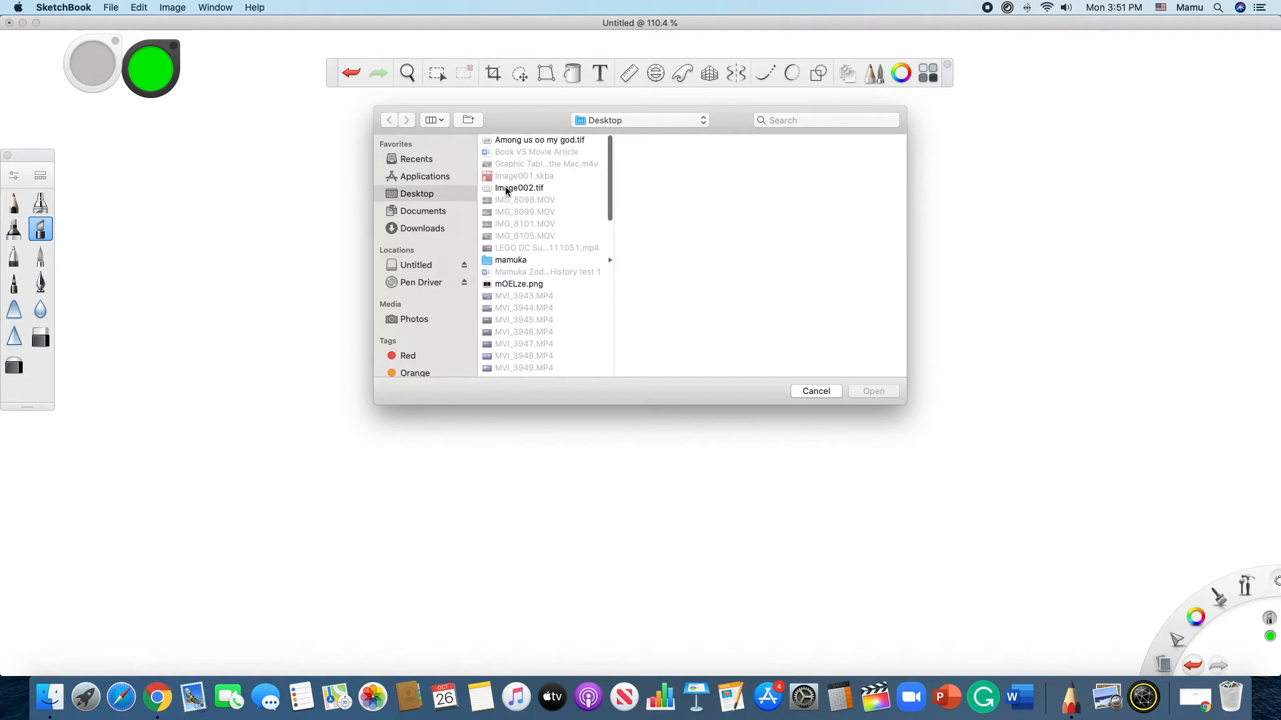
left_click(519, 182)
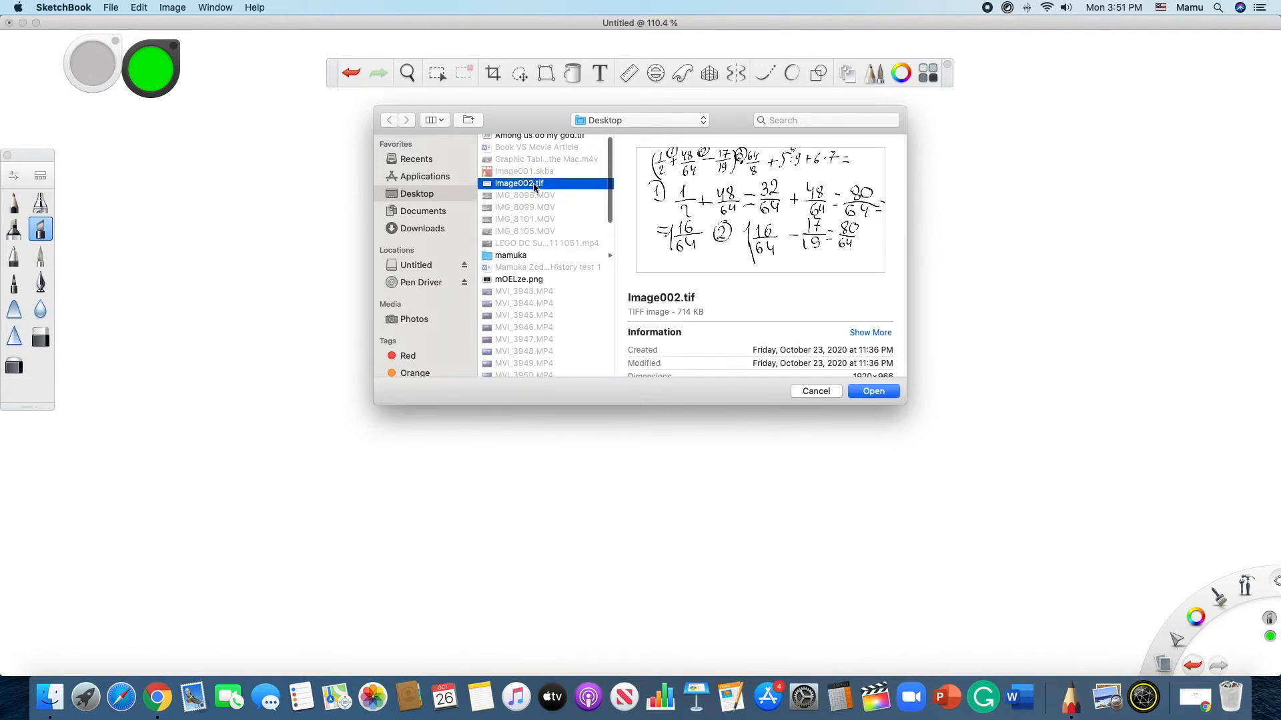
mouse_move(525, 254)
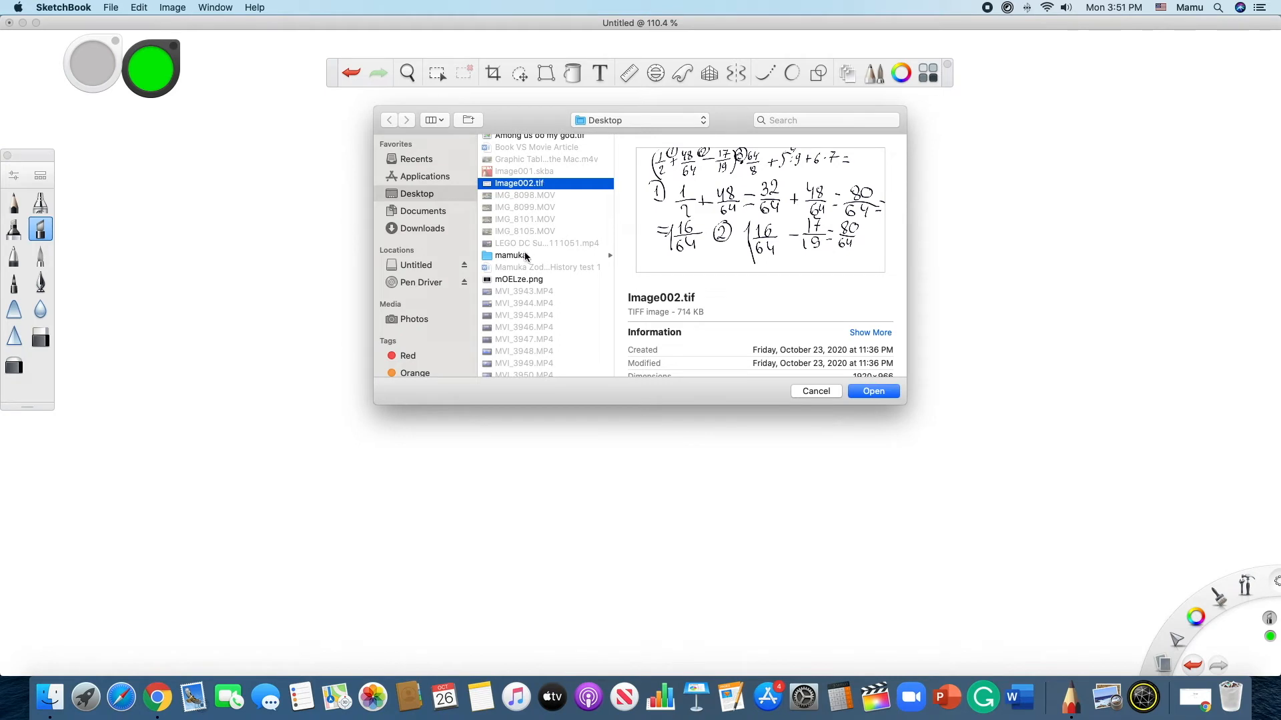
left_click(519, 243)
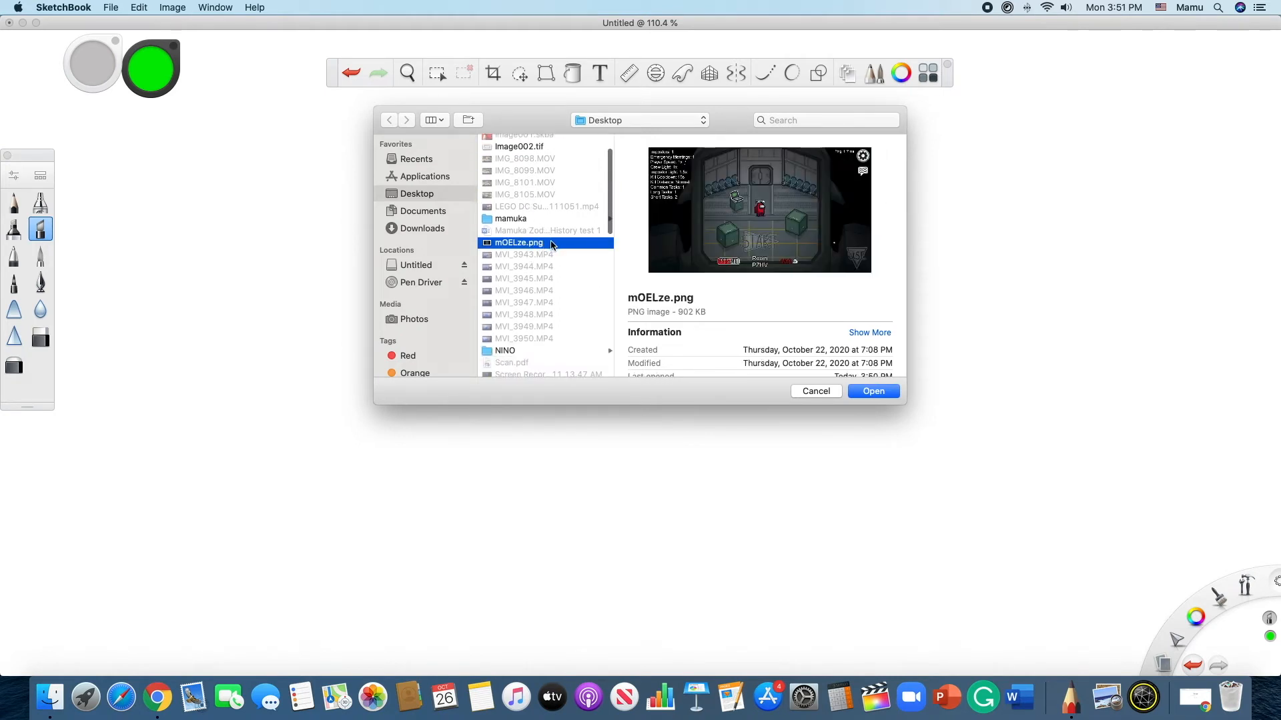
mouse_move(515, 322)
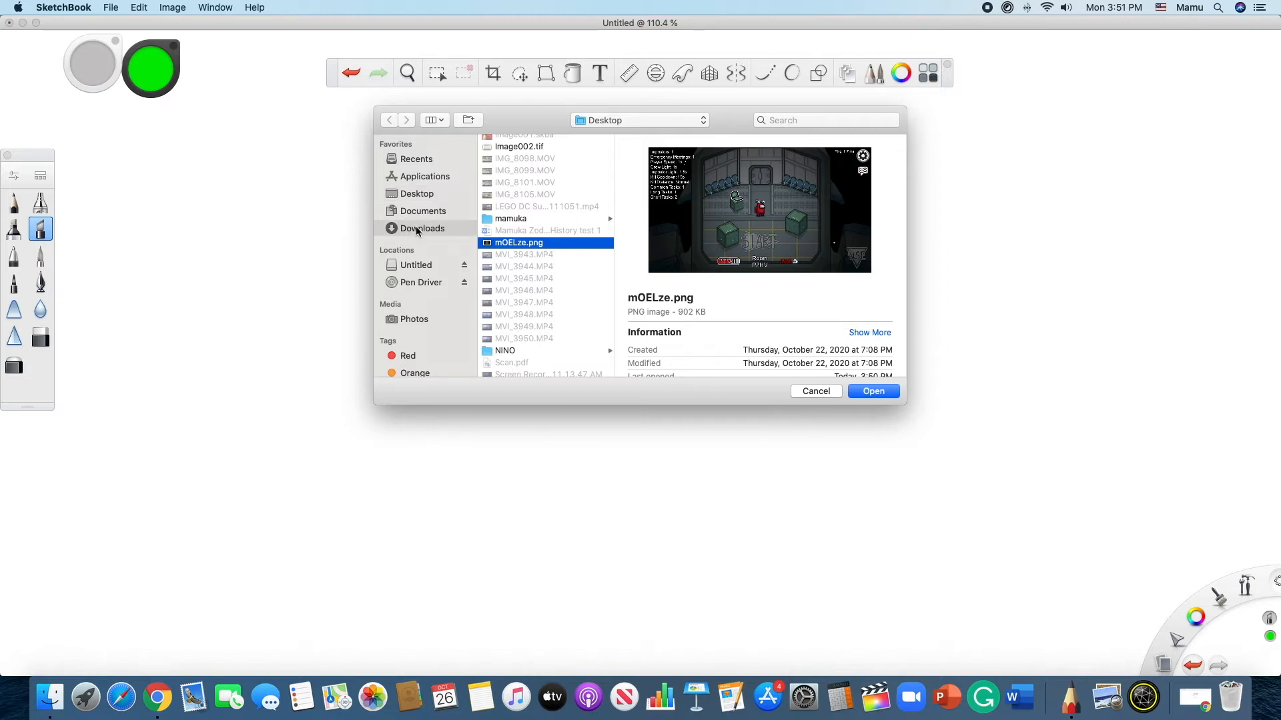
left_click(416, 194)
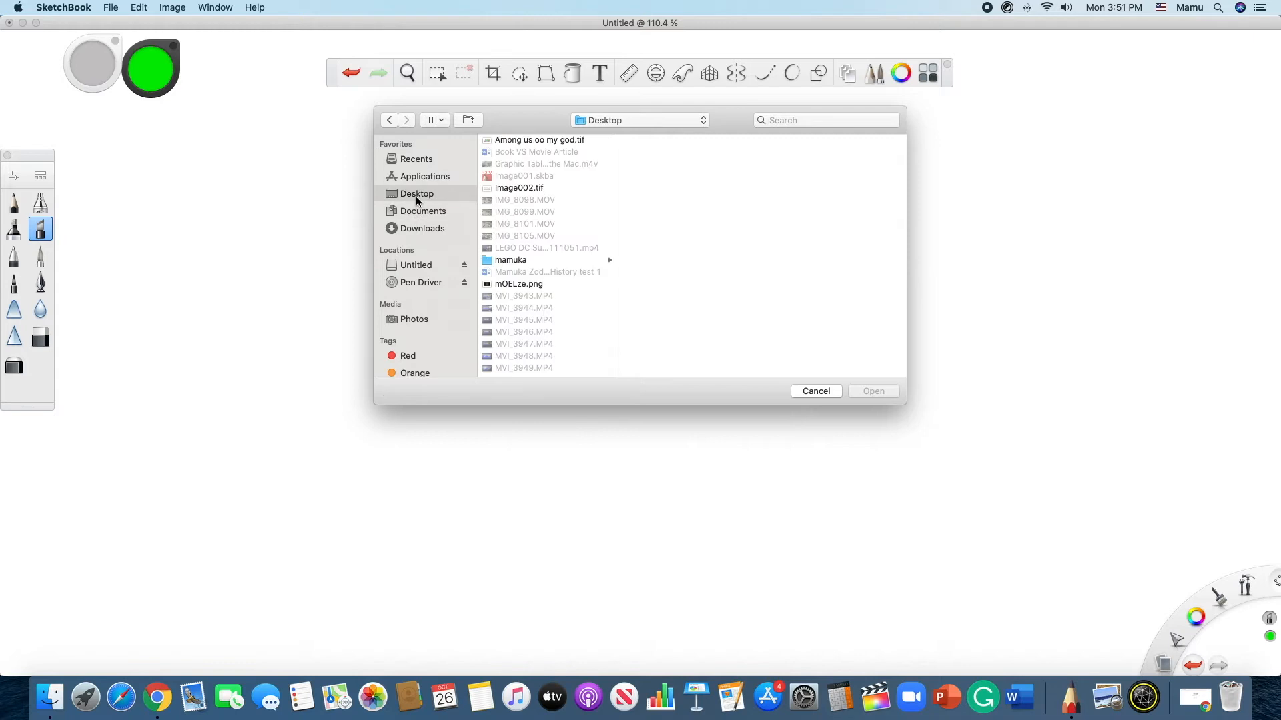
left_click(519, 283)
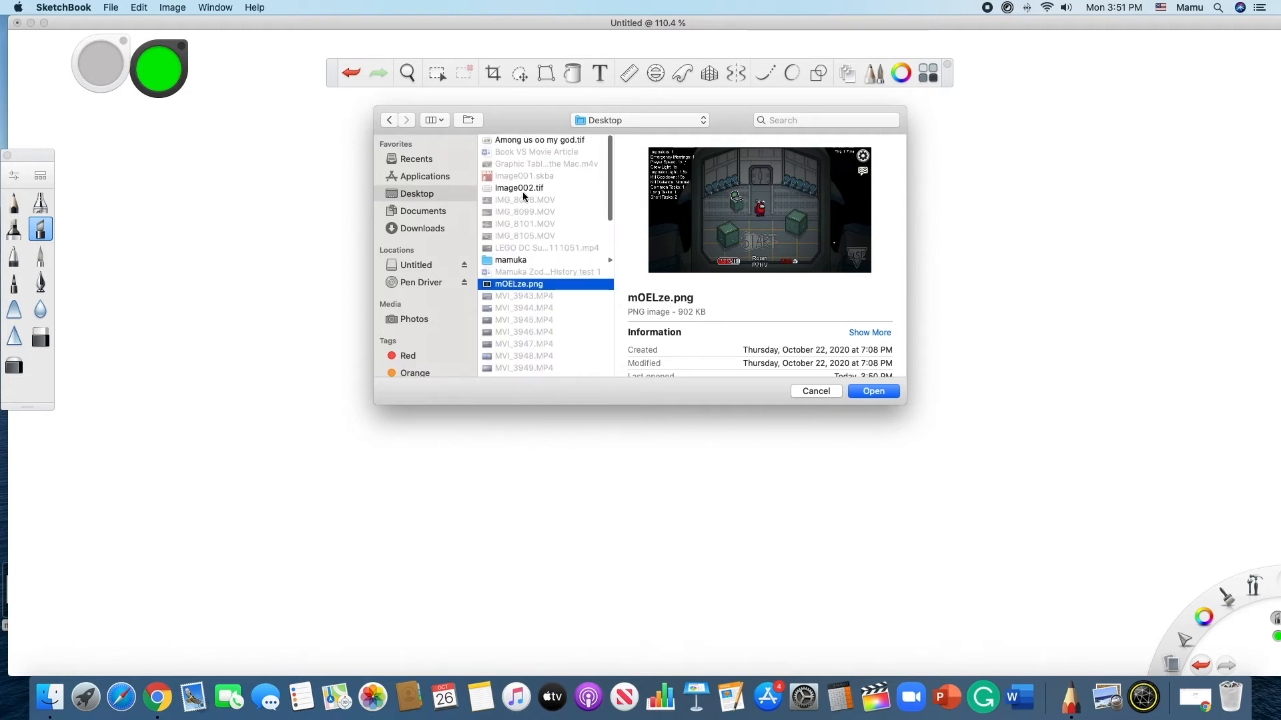
left_click(519, 188)
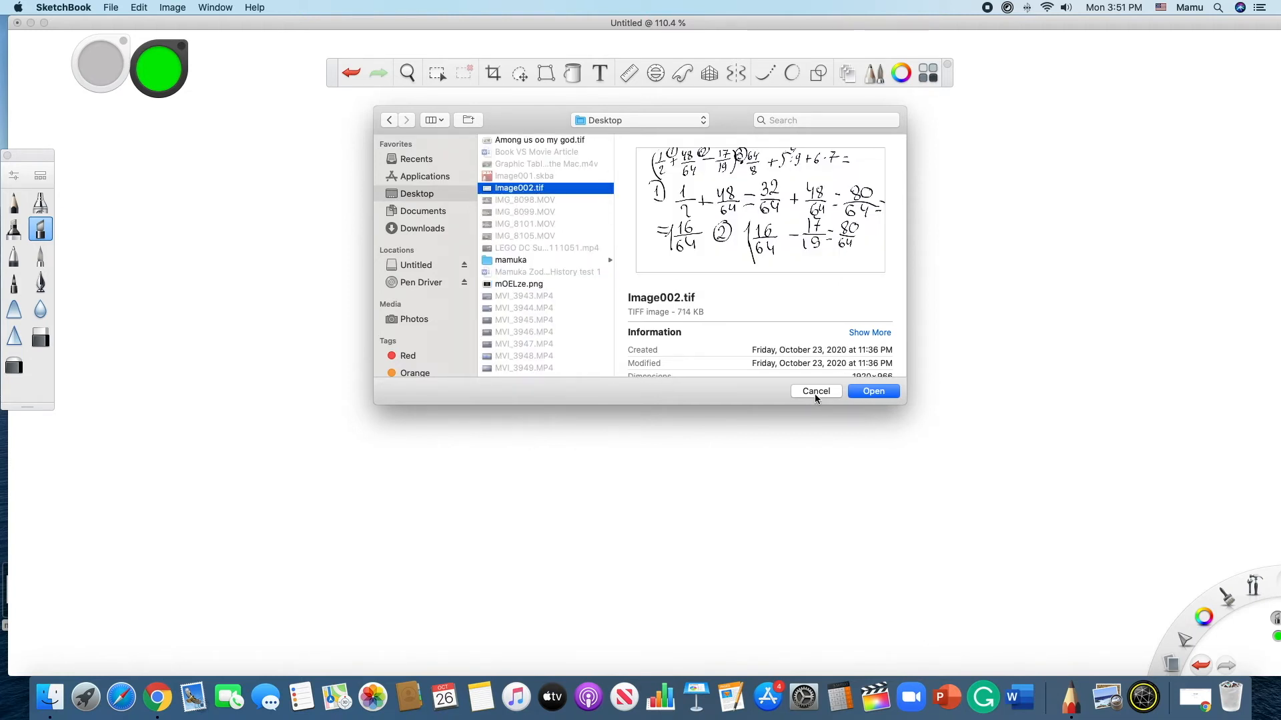
left_click(816, 390)
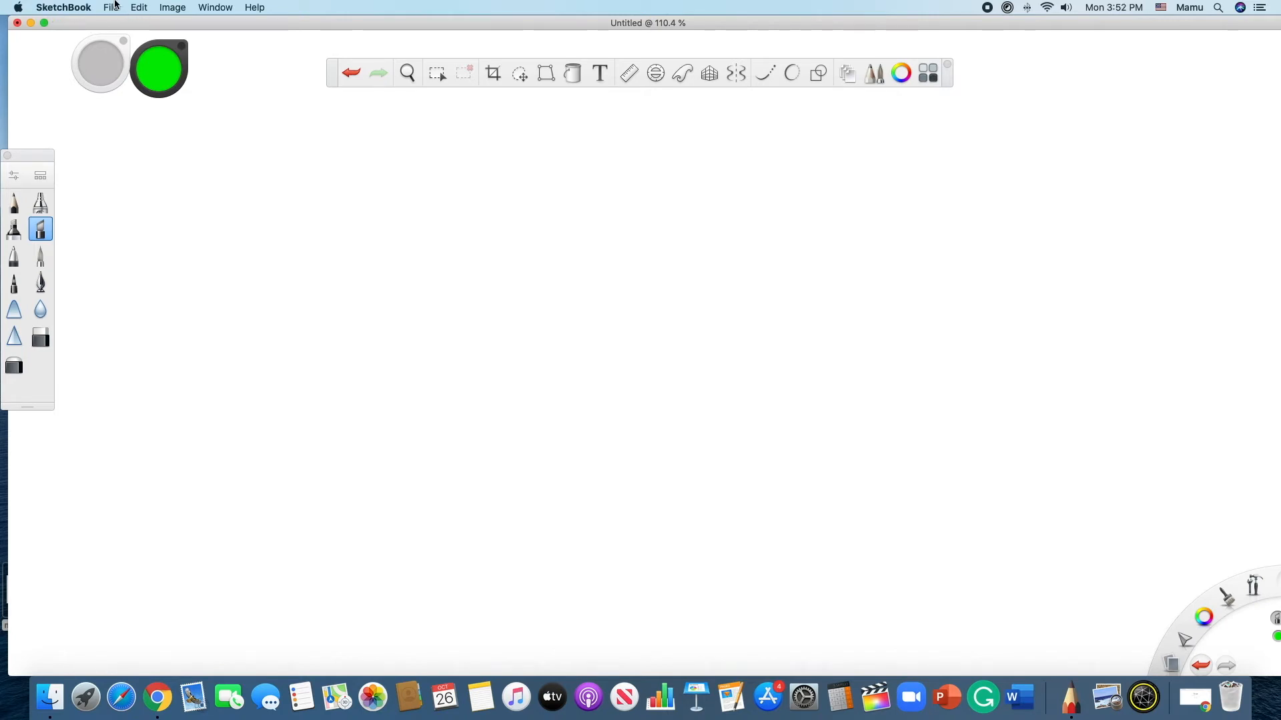
Step: Reopen the Add Image picker and select mOELze.png from the Desktop
left_click(110, 8)
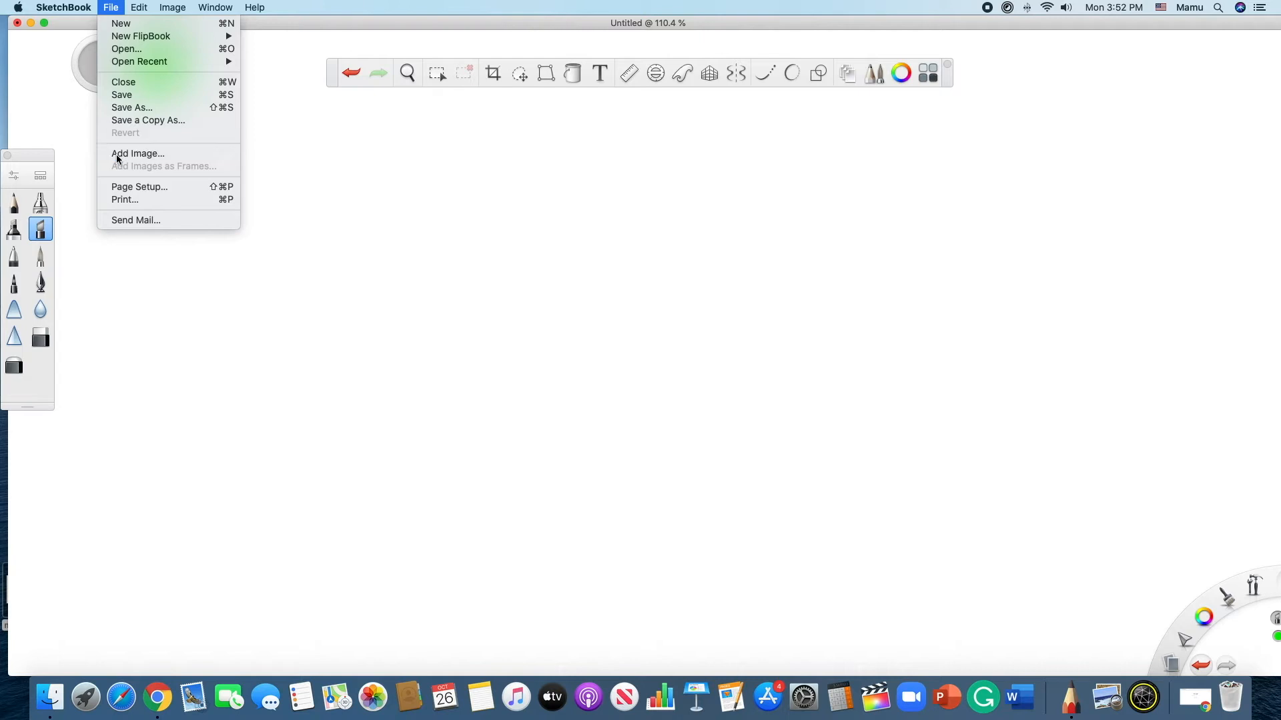
left_click(137, 154)
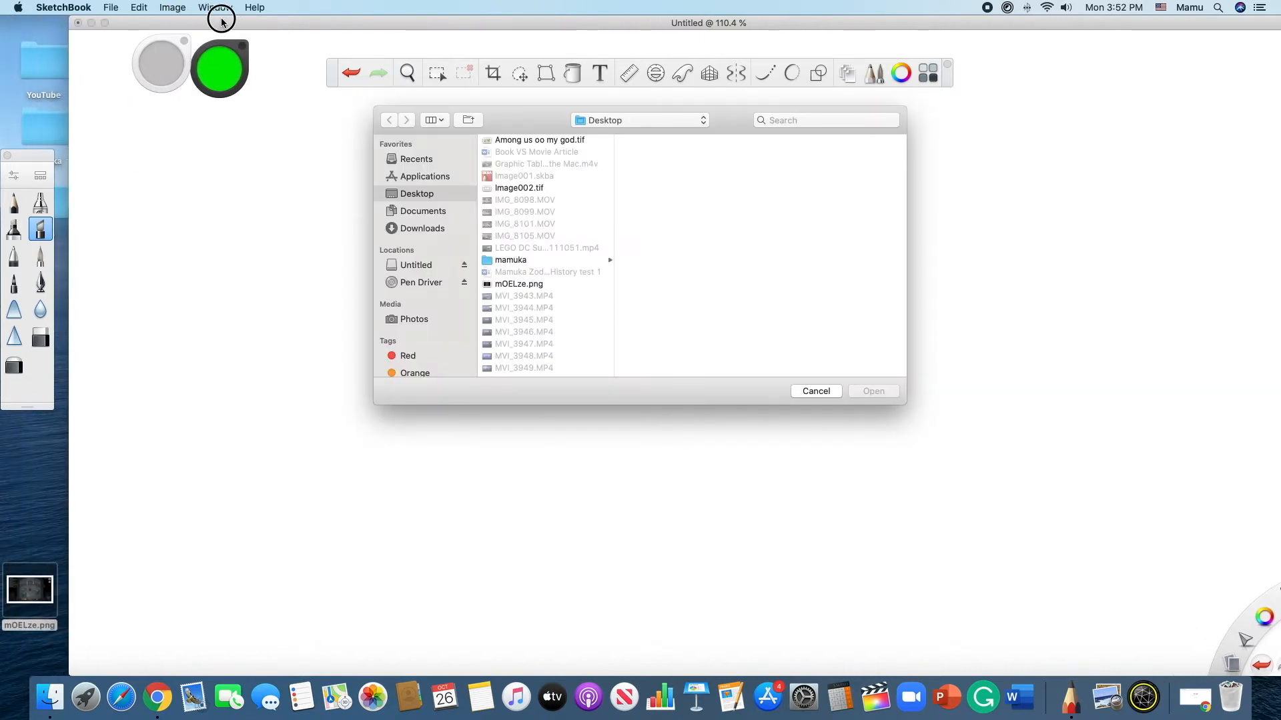
mouse_move(45, 587)
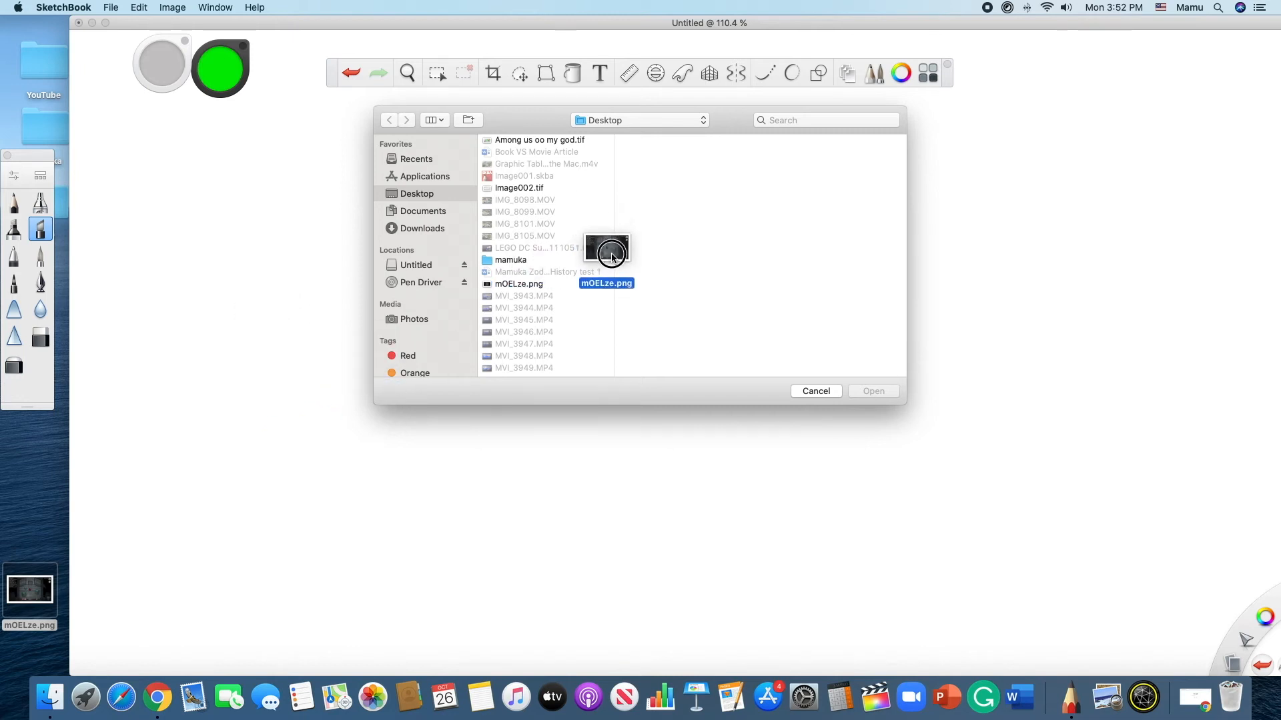
left_click(520, 283)
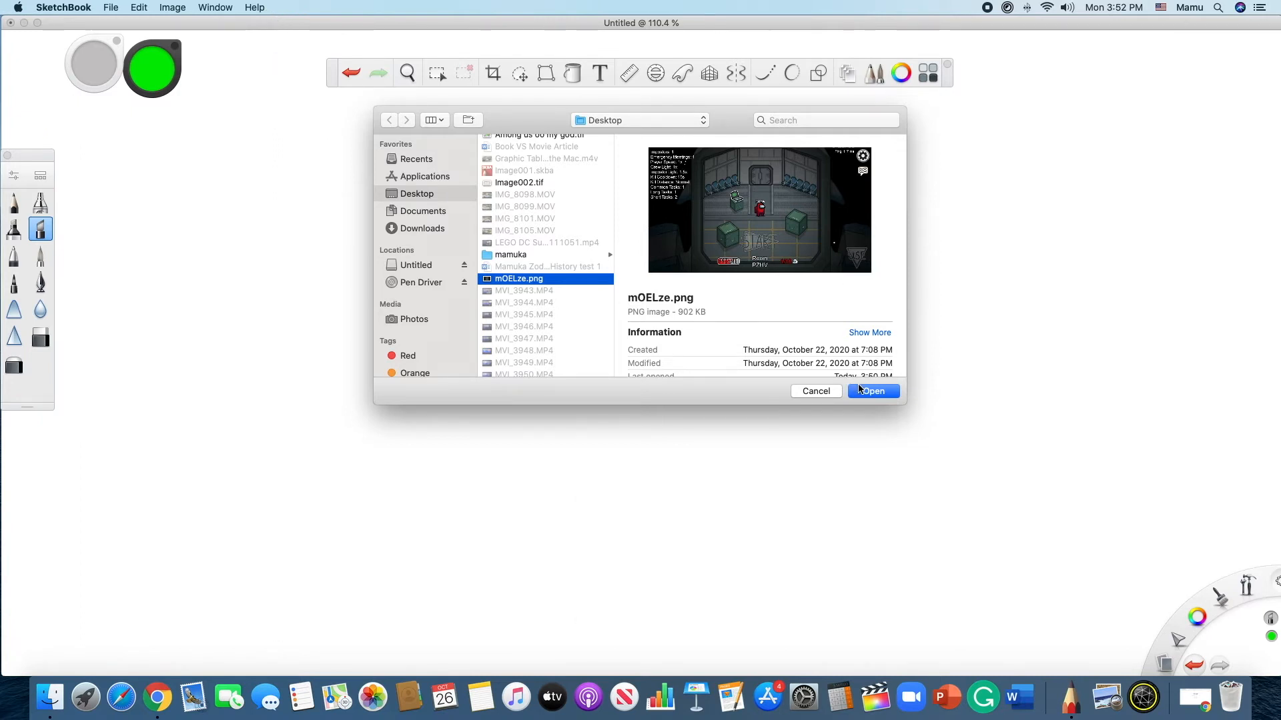
Step: Import the mOELze.png Among Us lobby screenshot onto the canvas
left_click(871, 391)
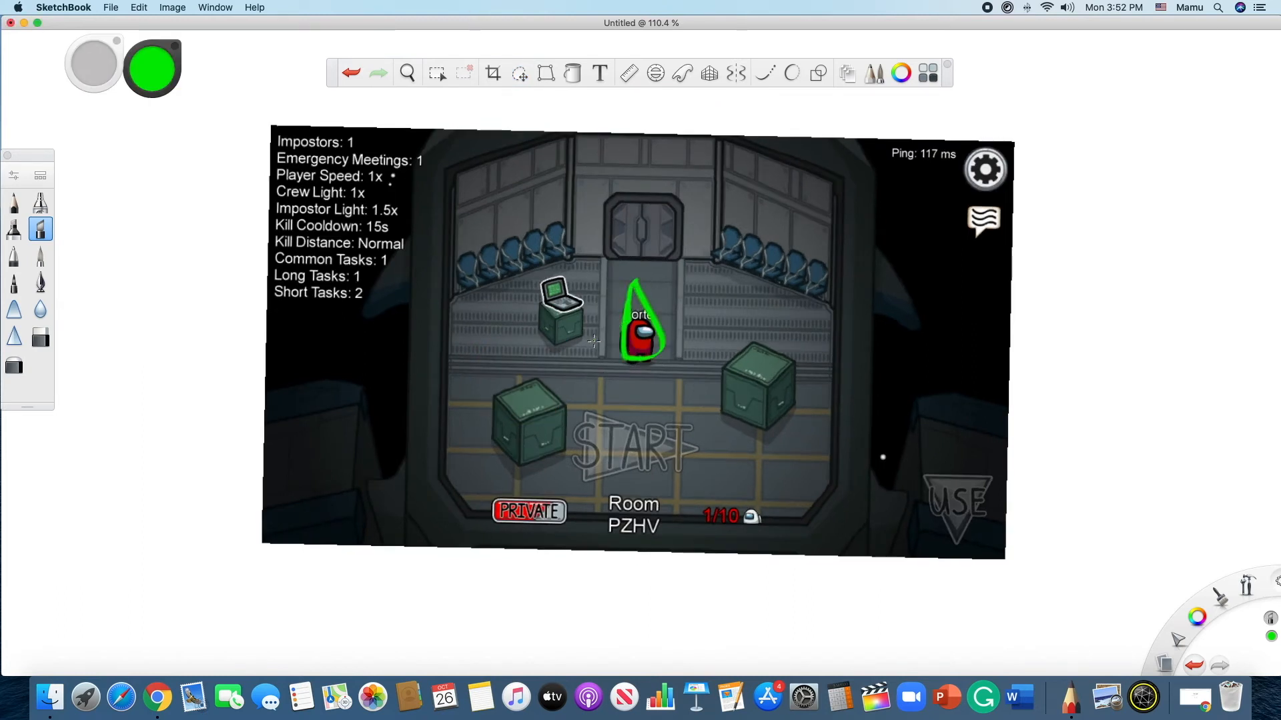
mouse_move(138, 24)
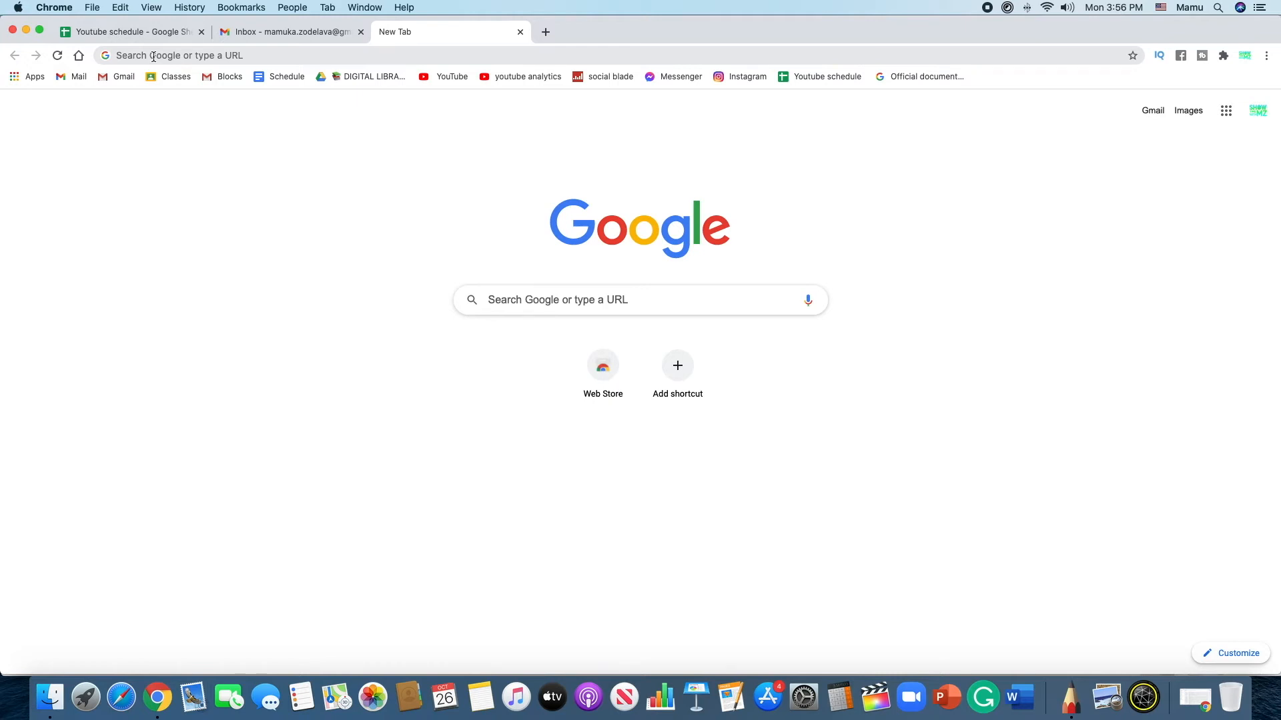
Step: Search Google Images for 'show time with mz' and preview the Show Time with MZ logo
type("show timne")
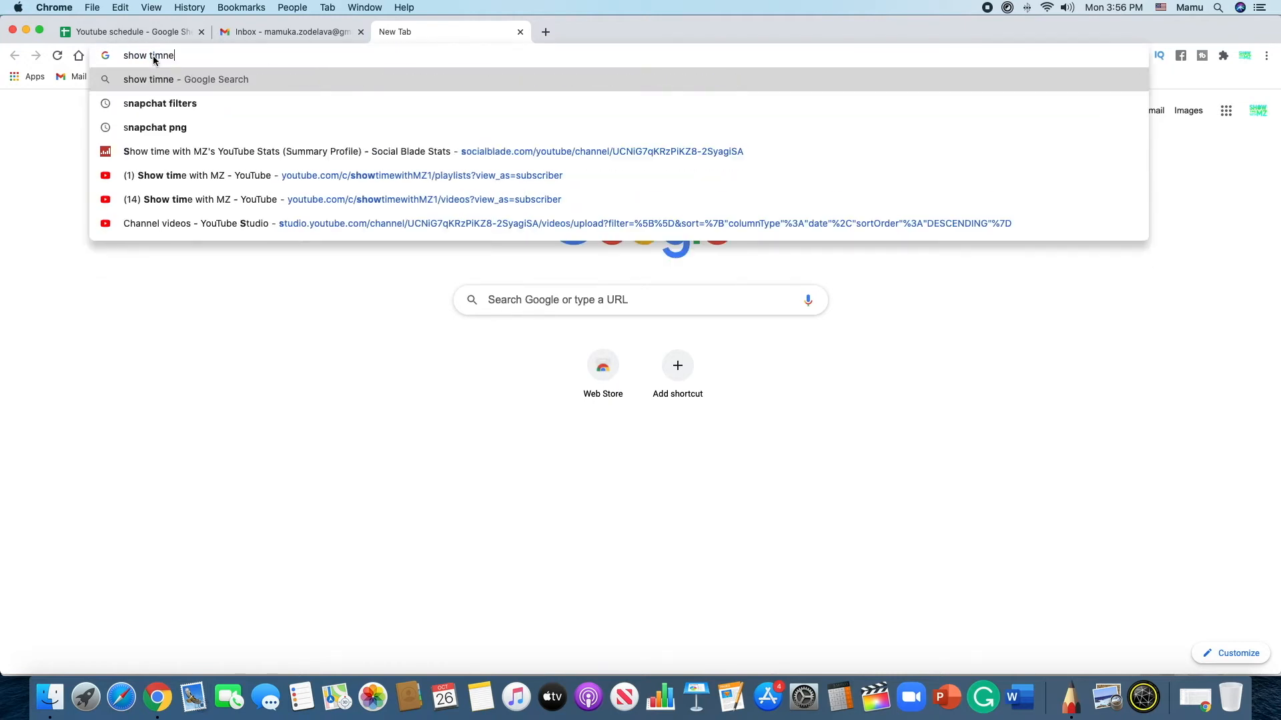
type("with mz")
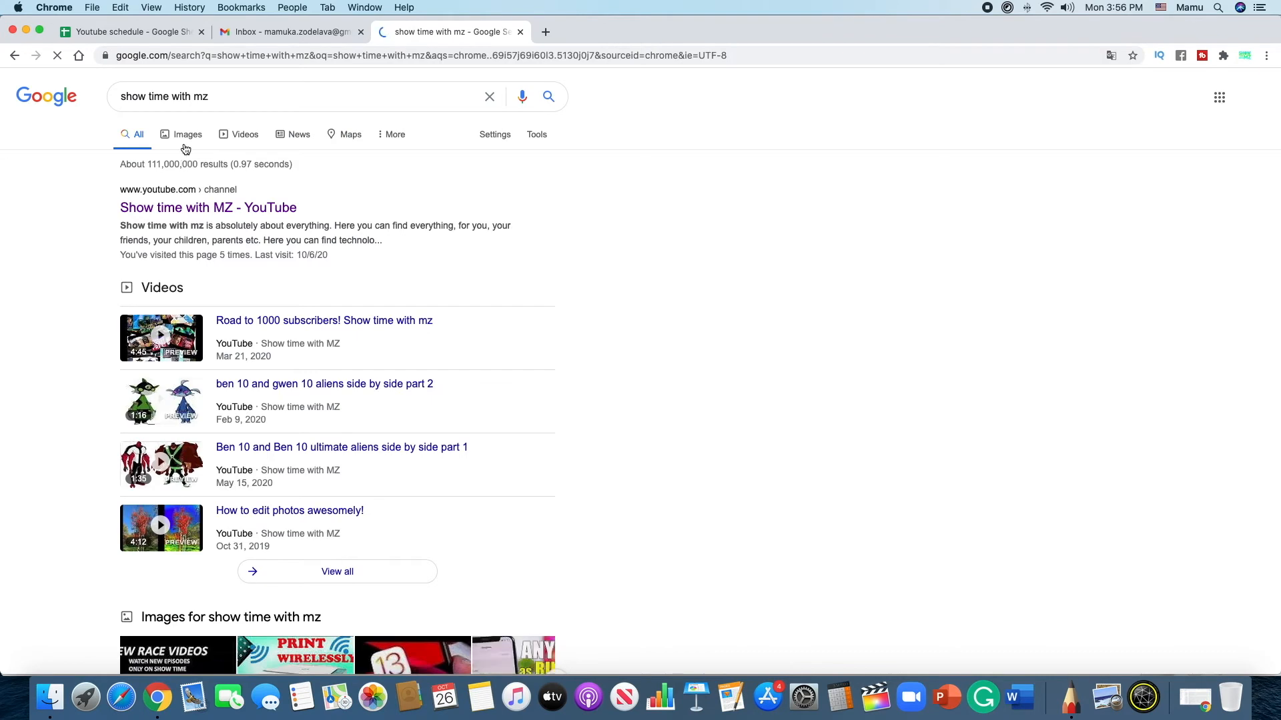
left_click(188, 133)
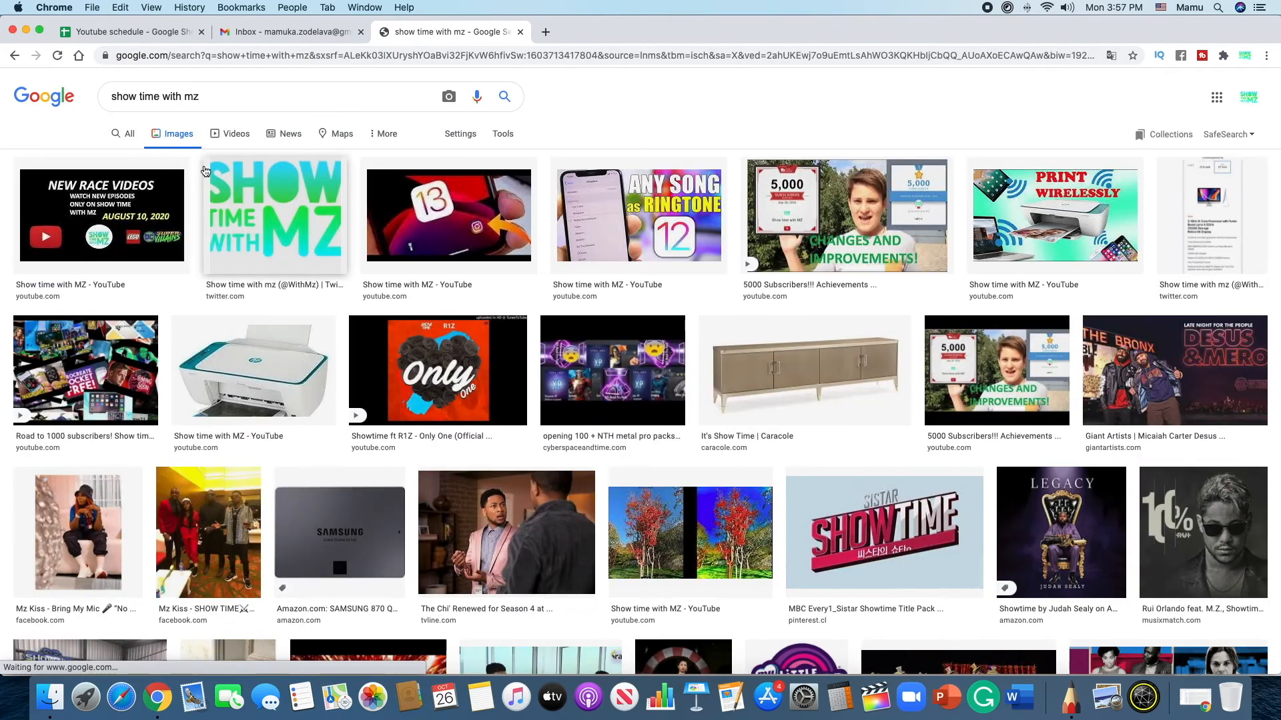
left_click(273, 216)
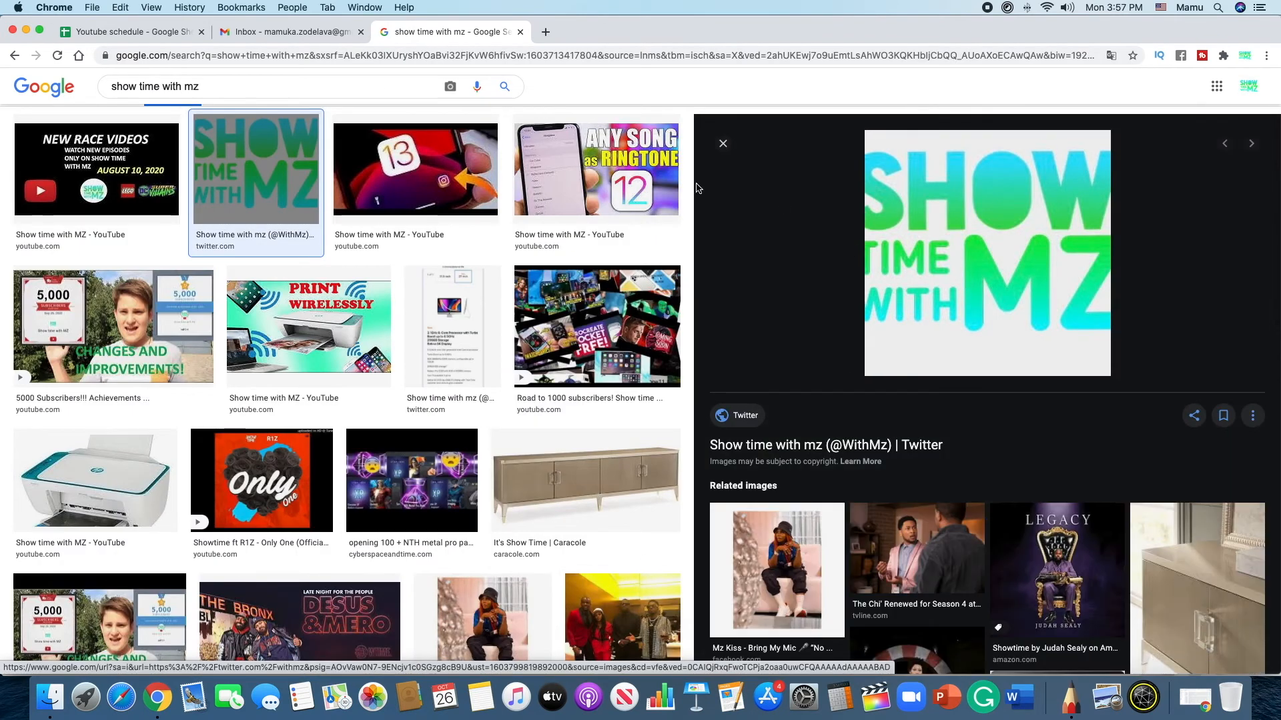
mouse_move(752, 146)
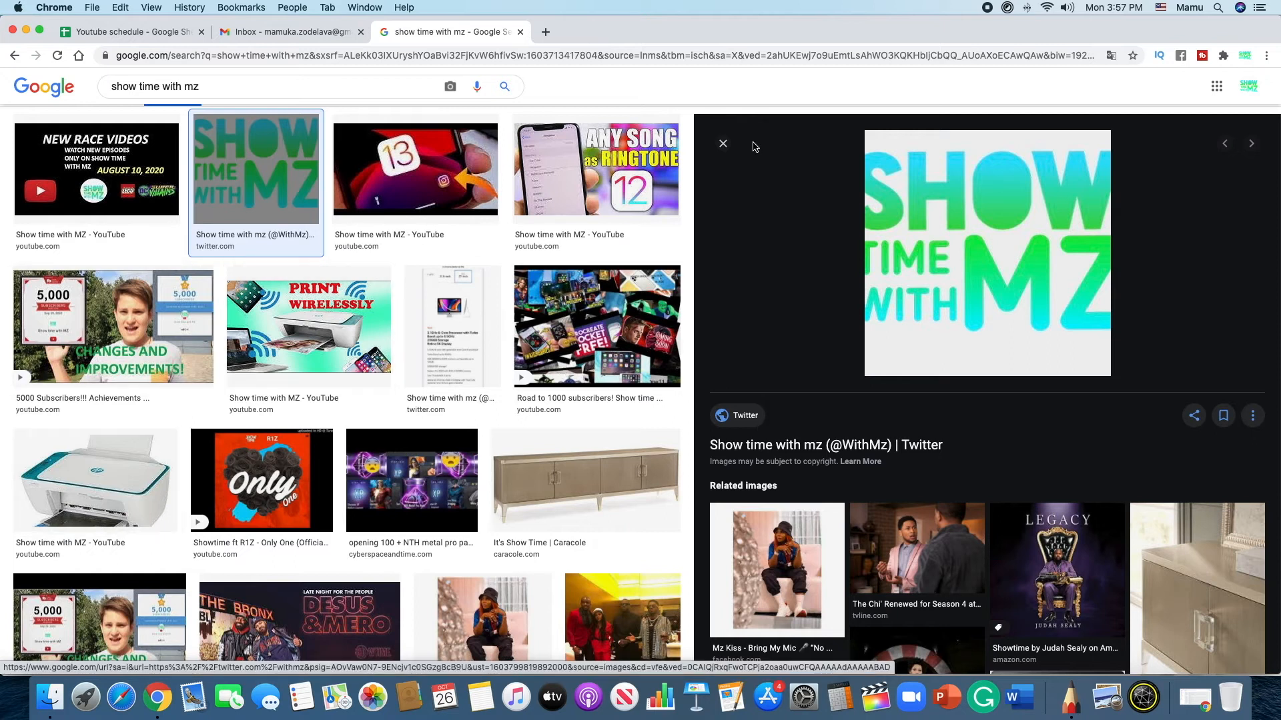
mouse_move(889, 180)
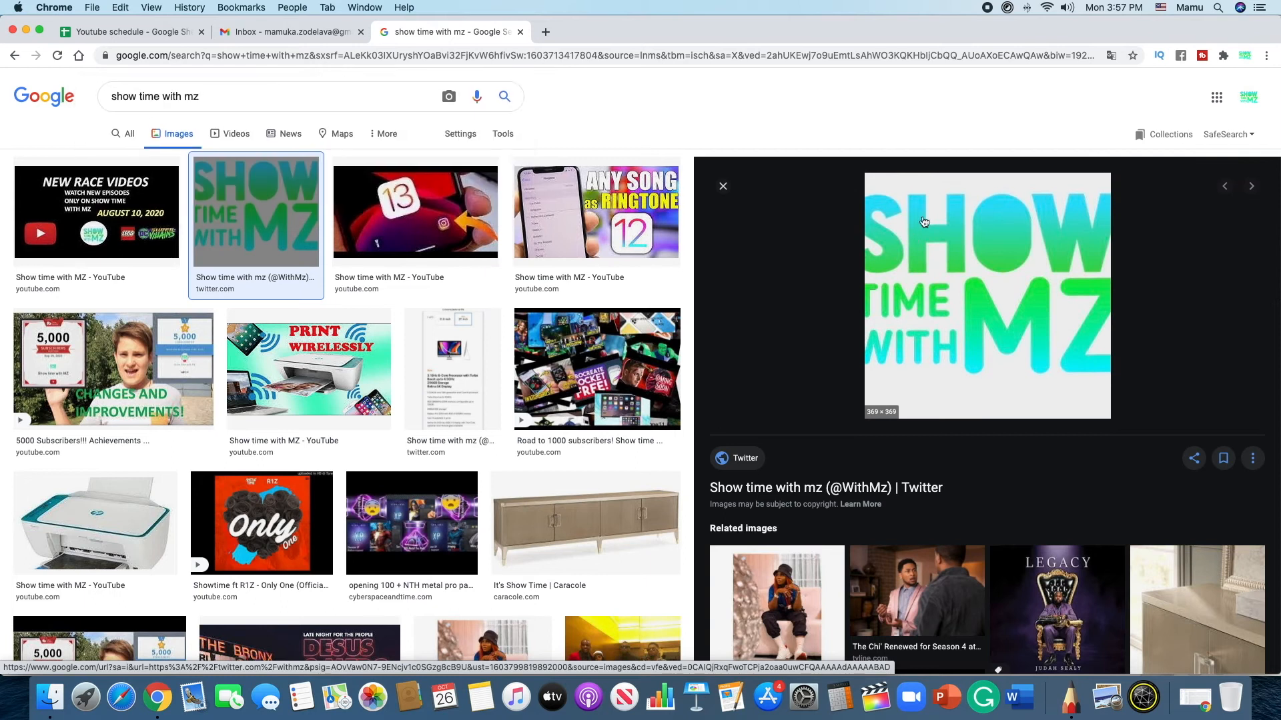
left_click(448, 96)
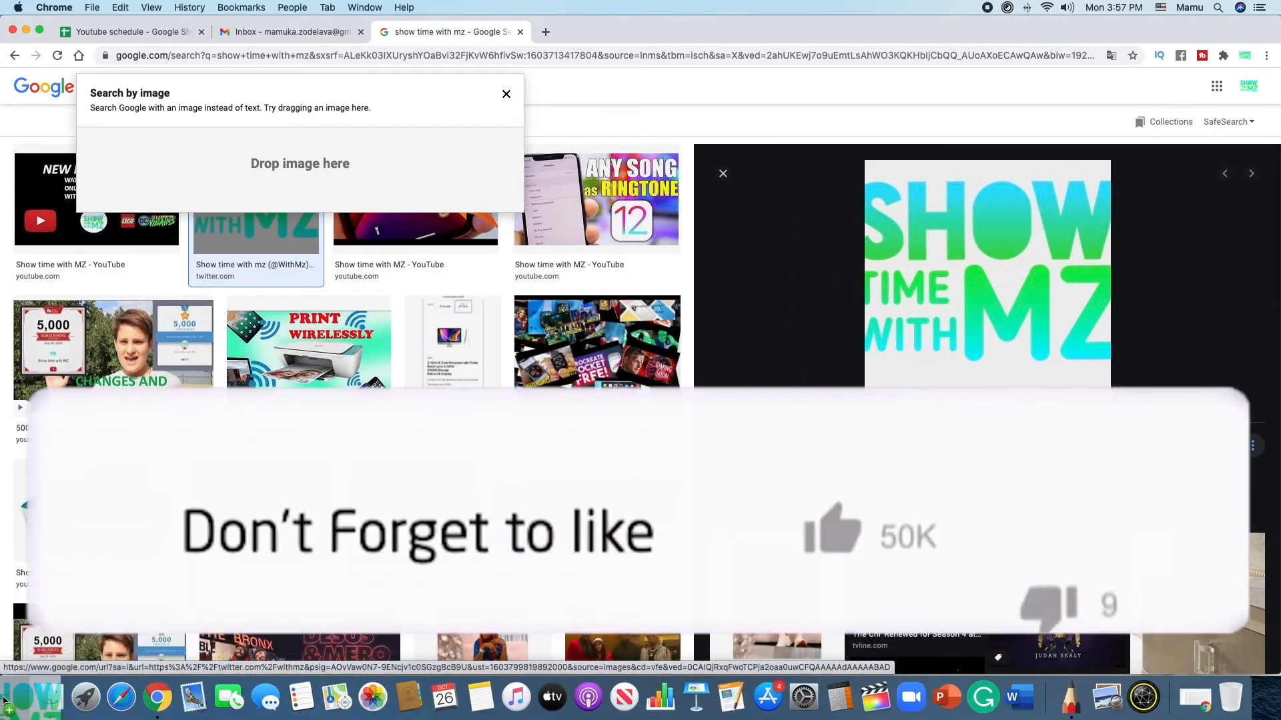
Step: Drag the Show Time with MZ logo preview onto the desktop
left_click(506, 93)
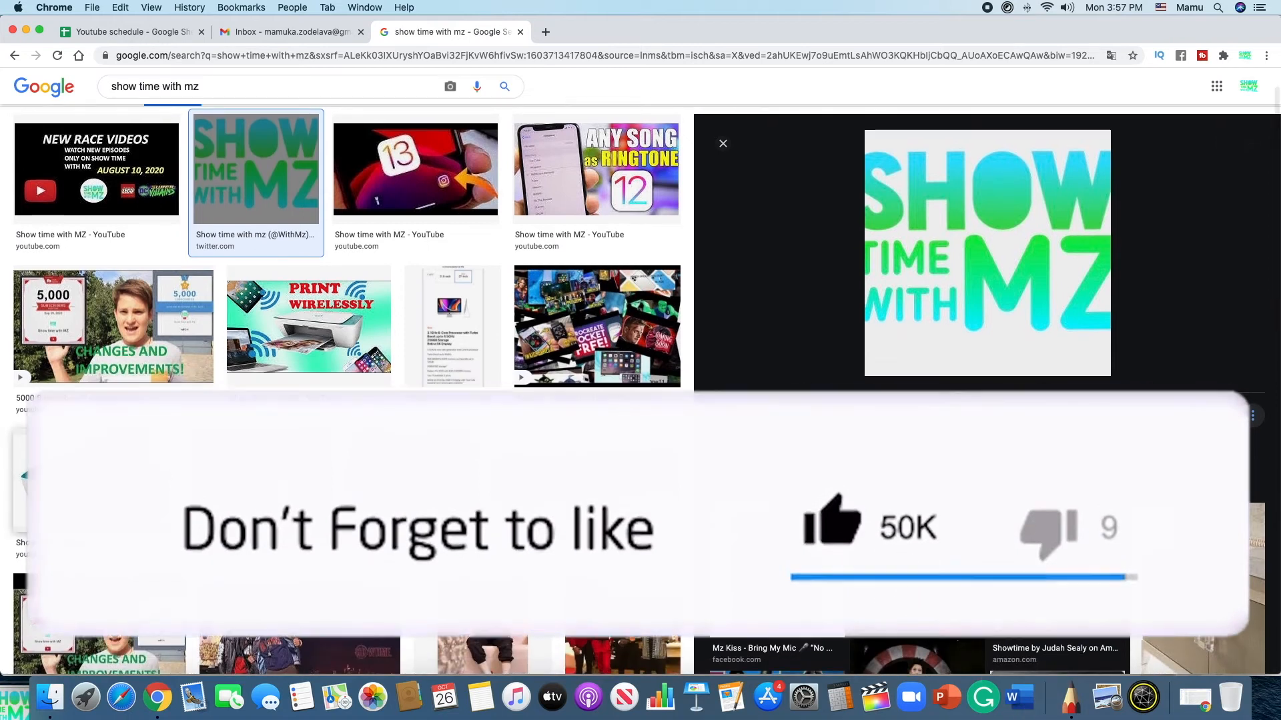
left_click(449, 86)
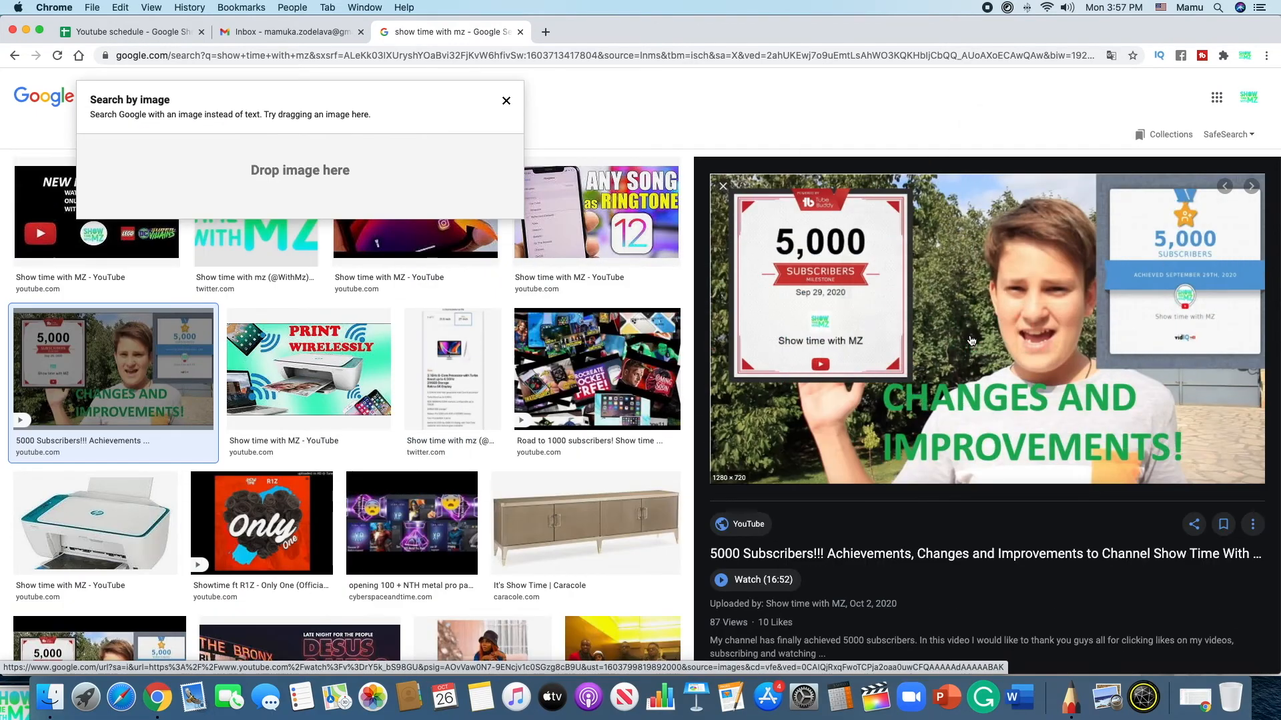
left_click(506, 100)
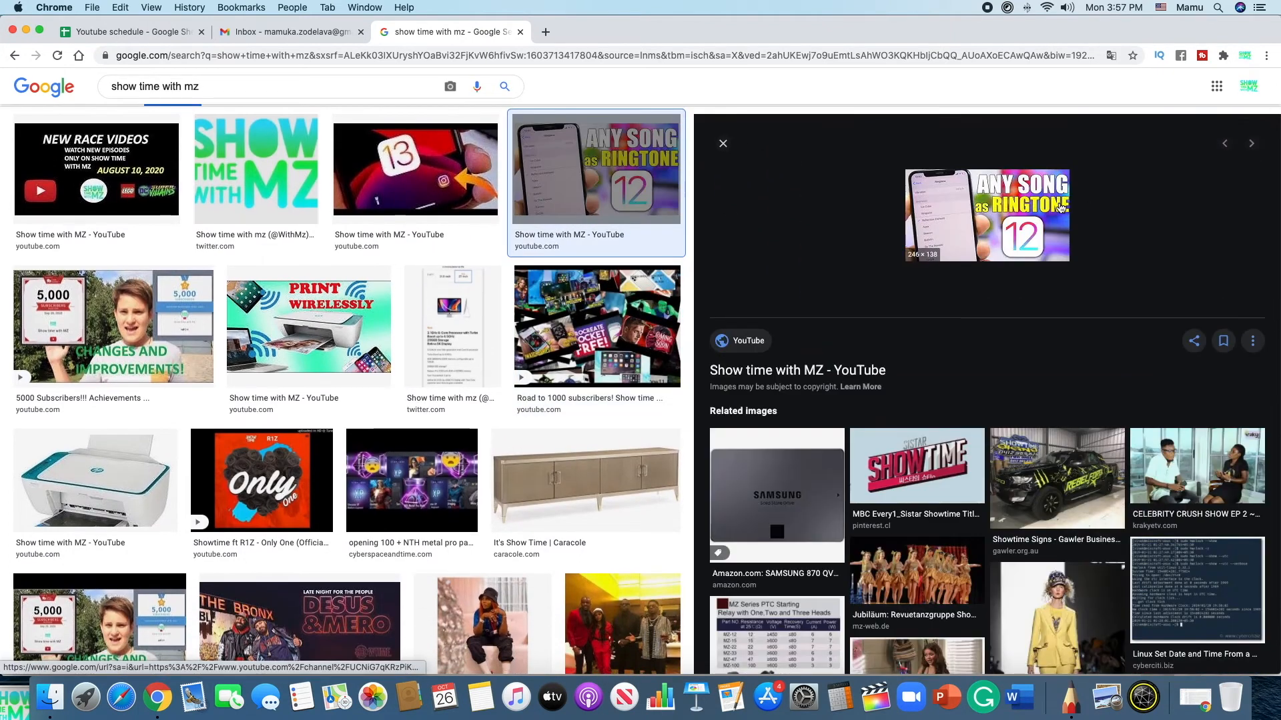
mouse_move(332, 373)
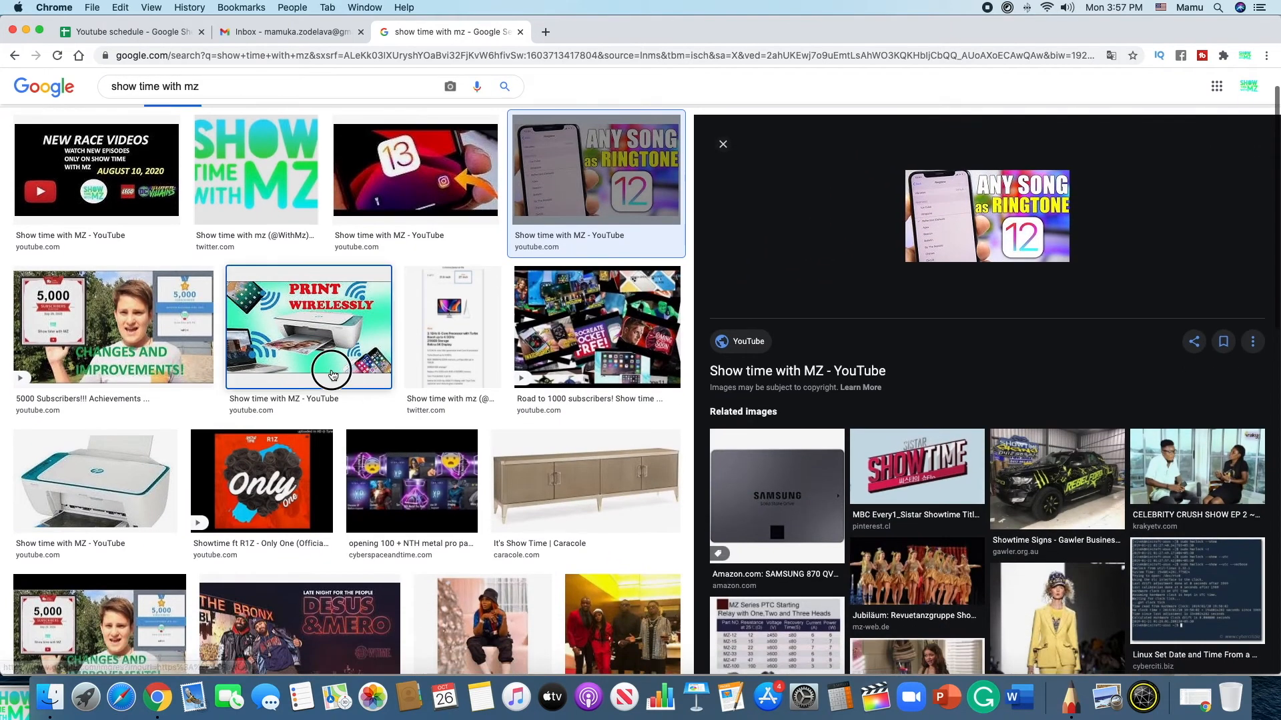
Step: Preview the Print Wirelessly printer image and drag it onto the desktop
left_click(308, 325)
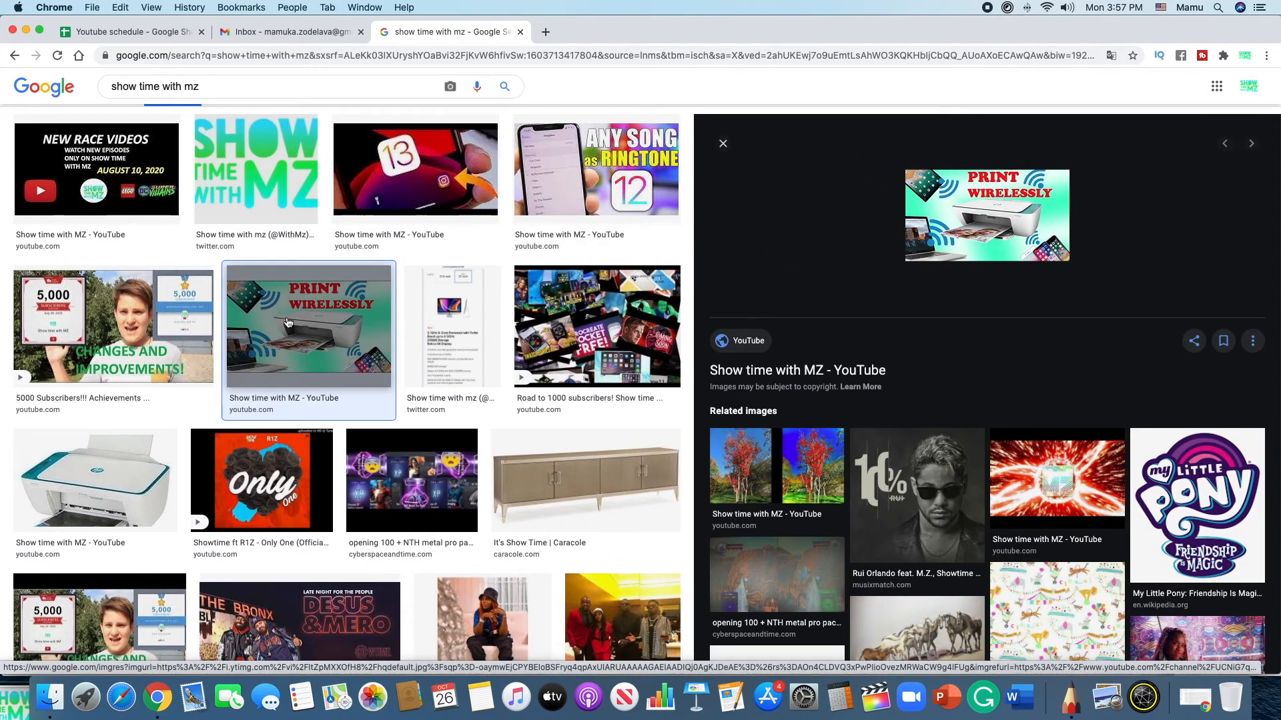
left_click(449, 87)
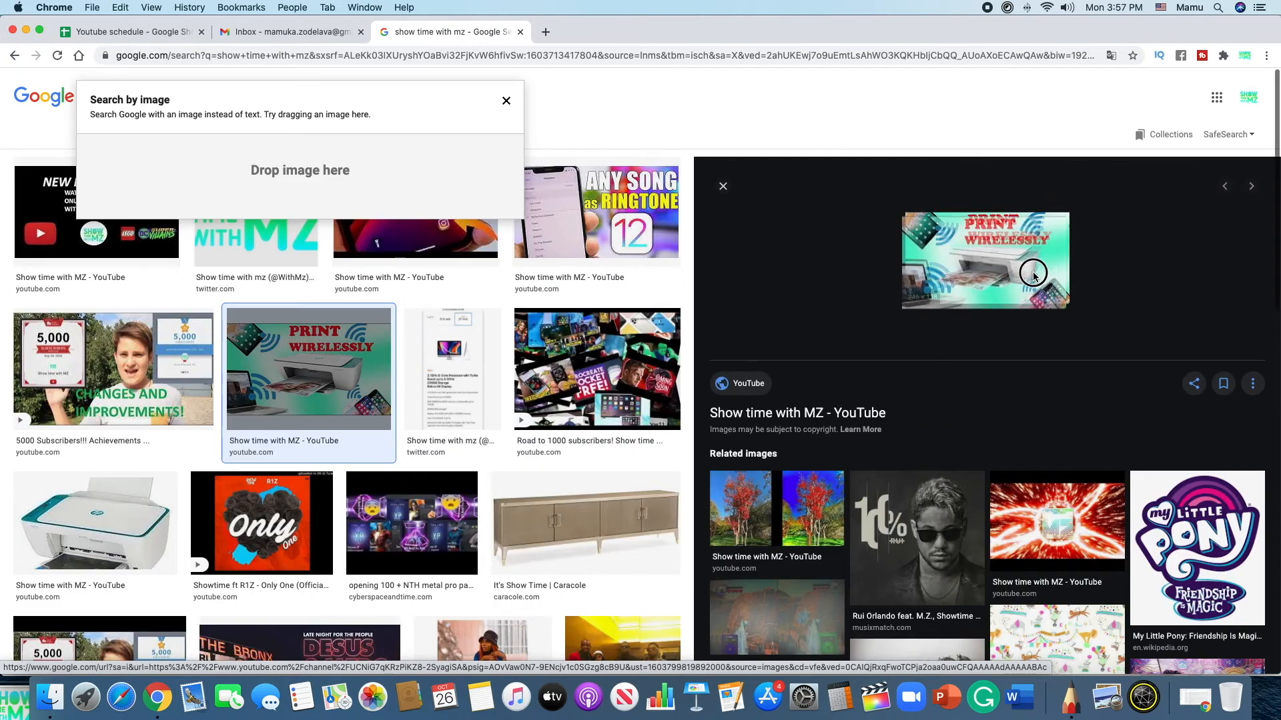
left_click(506, 100)
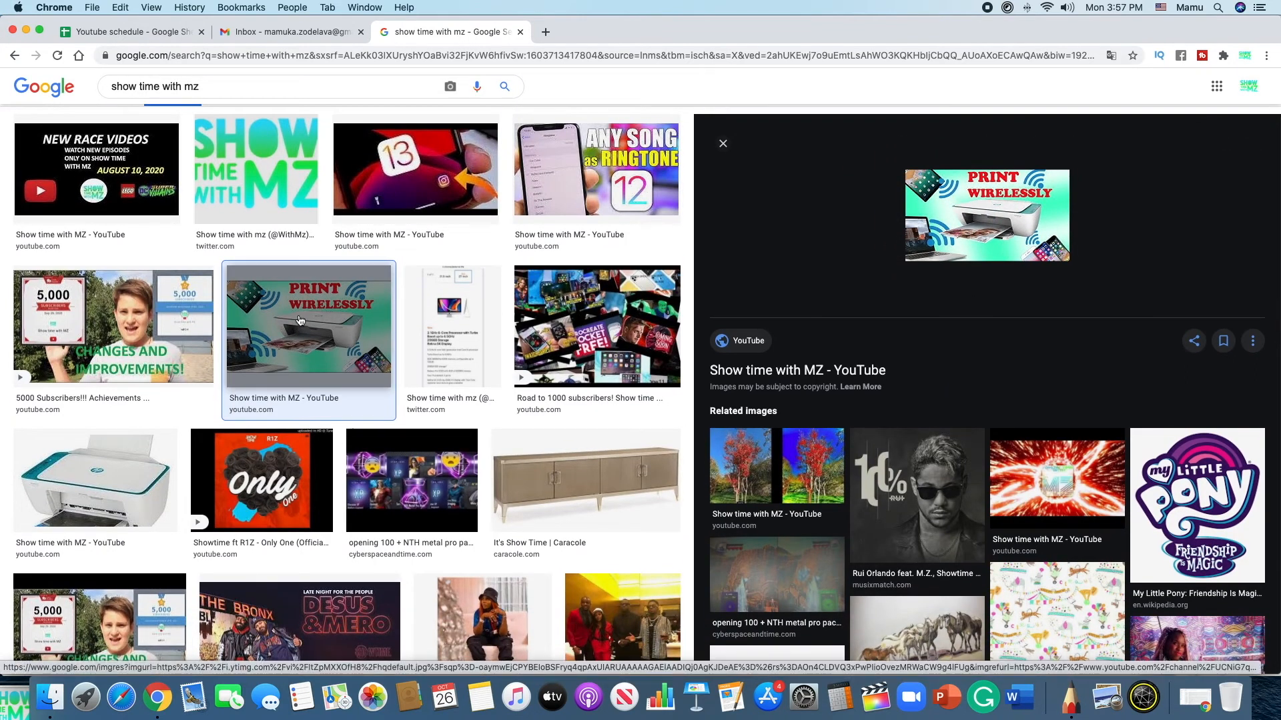
left_click(449, 87)
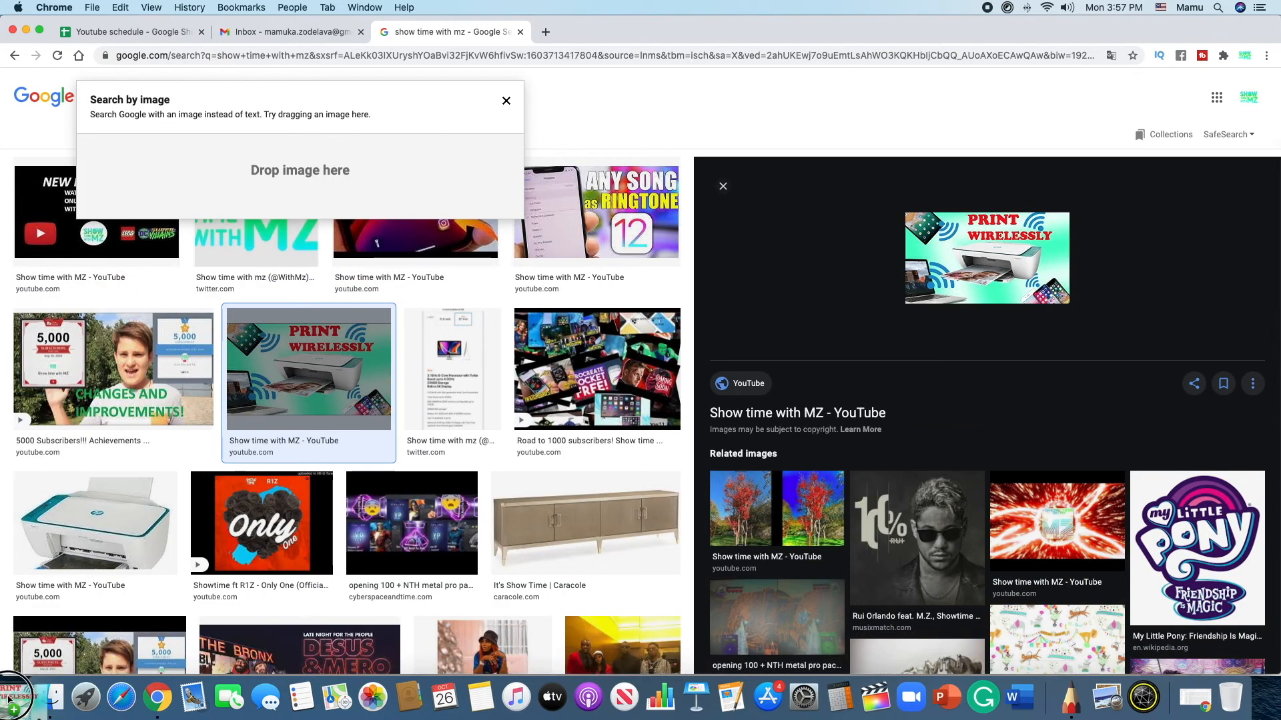
left_click(506, 100)
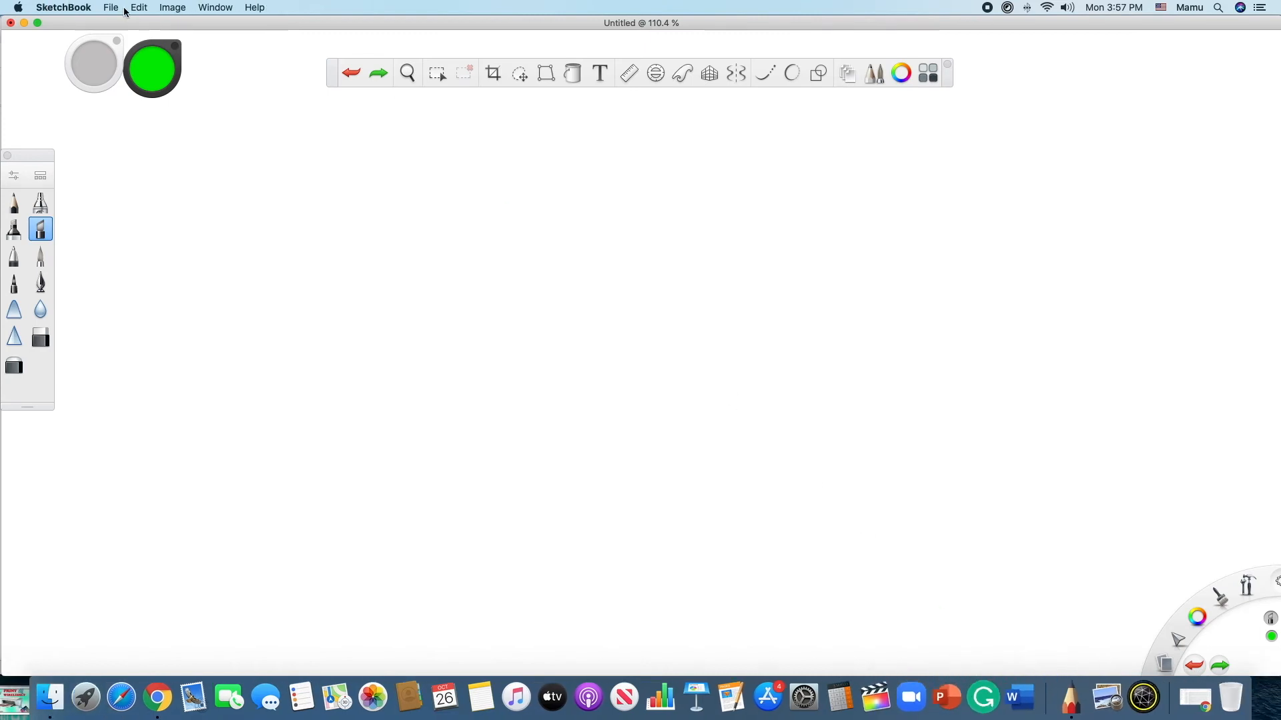
left_click(110, 8)
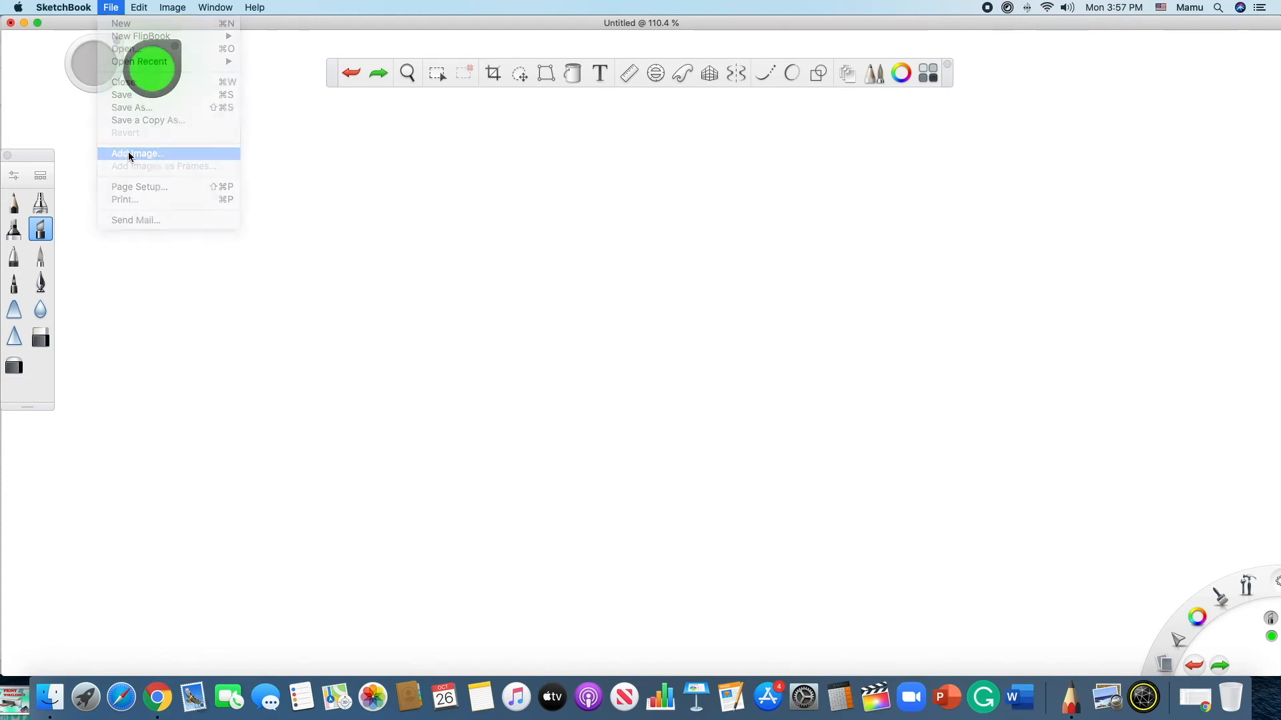
left_click(138, 153)
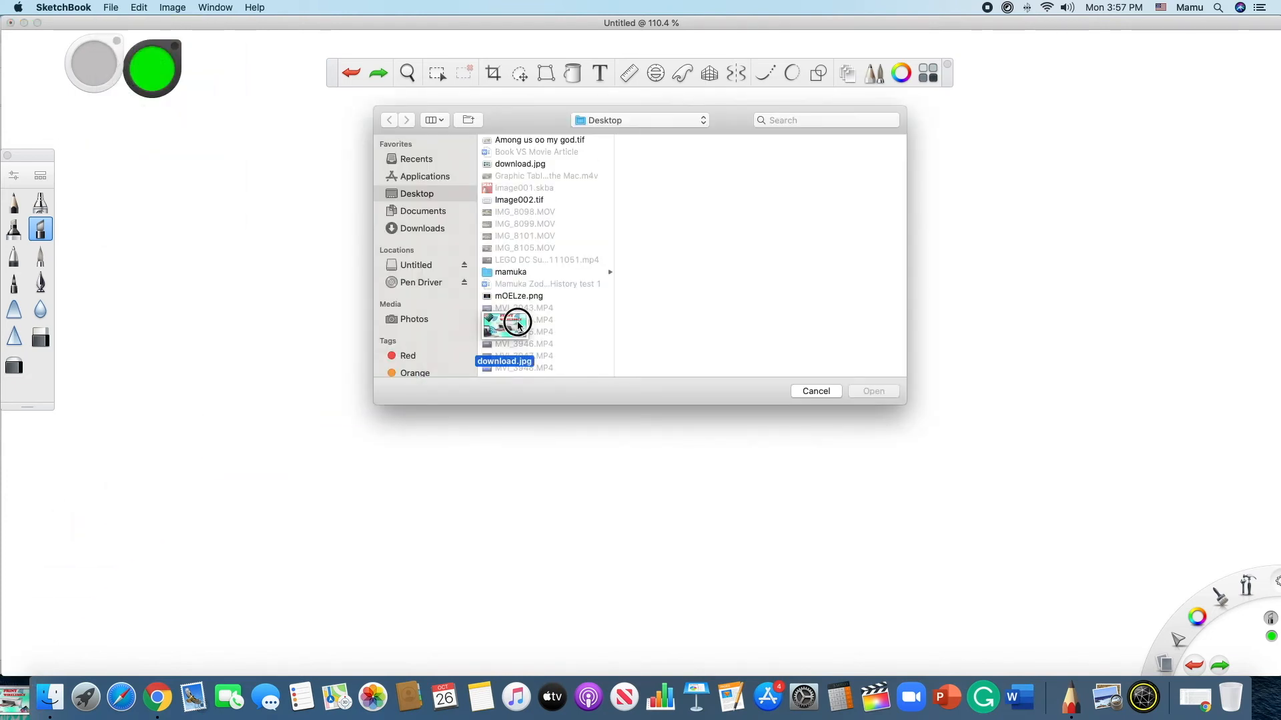
left_click(519, 162)
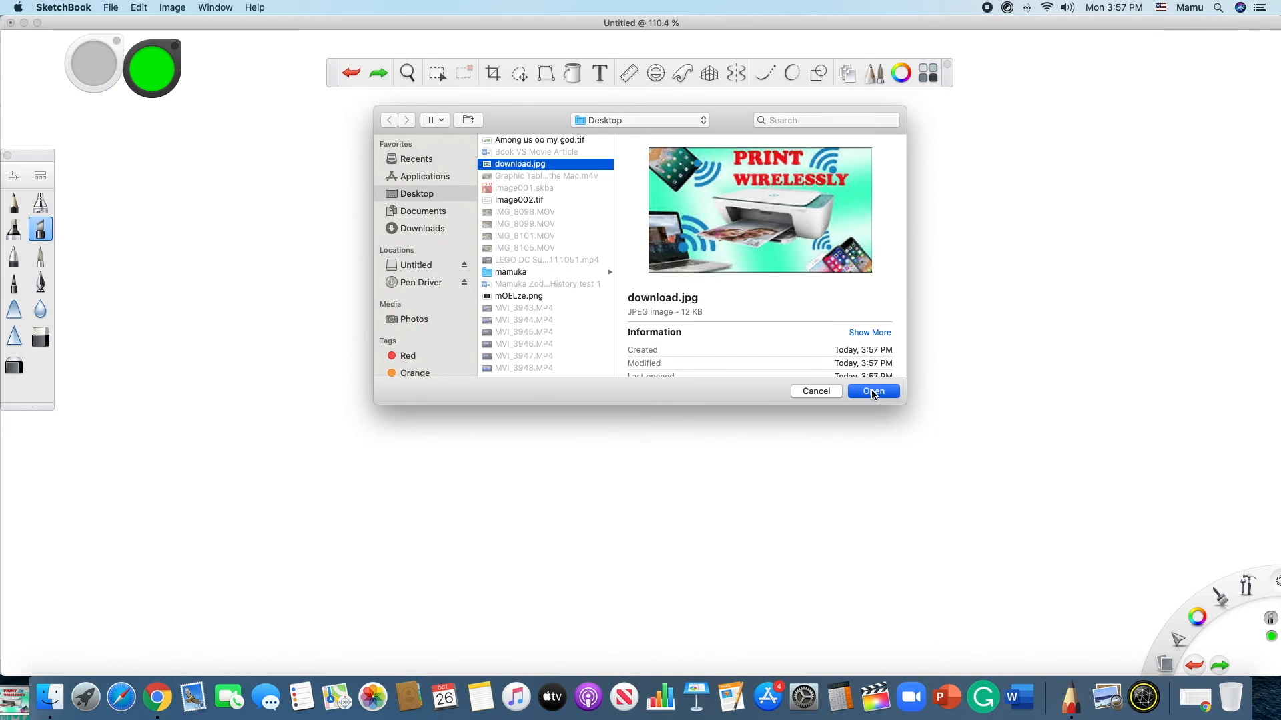
left_click(872, 391)
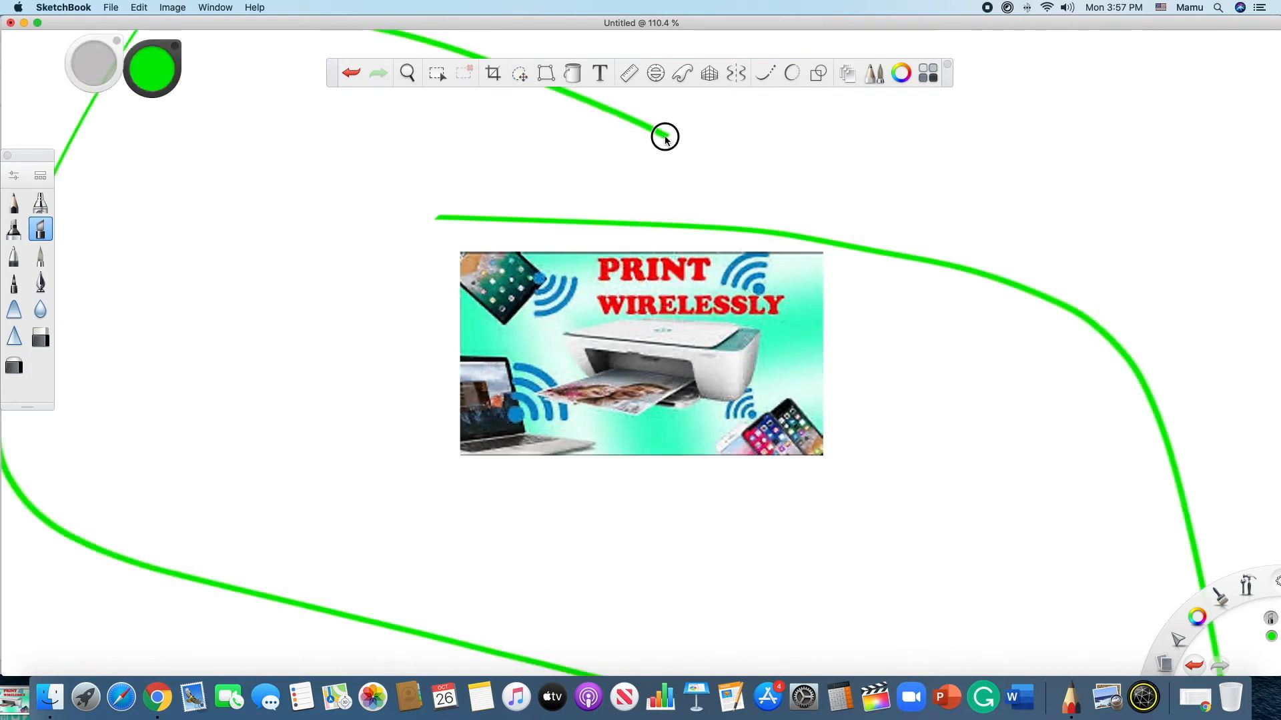
left_click(351, 72)
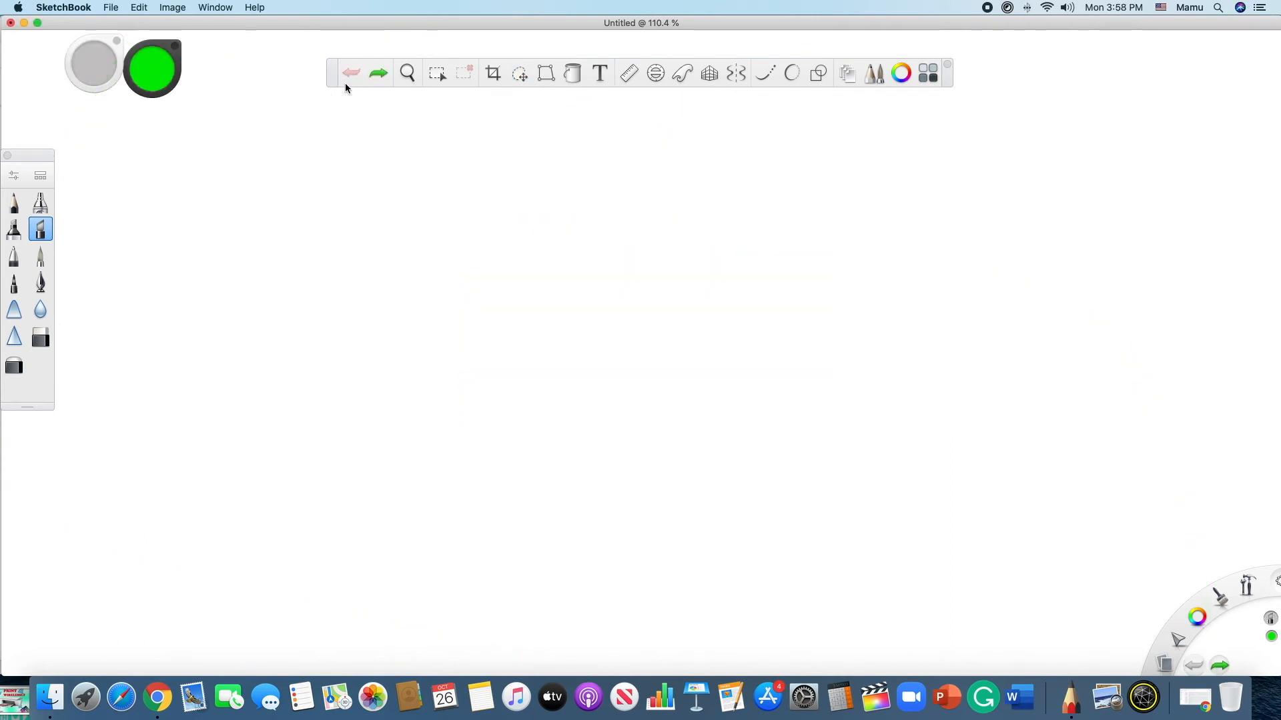
Step: Import xlFQioKX.jpg logo onto the canvas and trace the S of SHOW in green
left_click(111, 8)
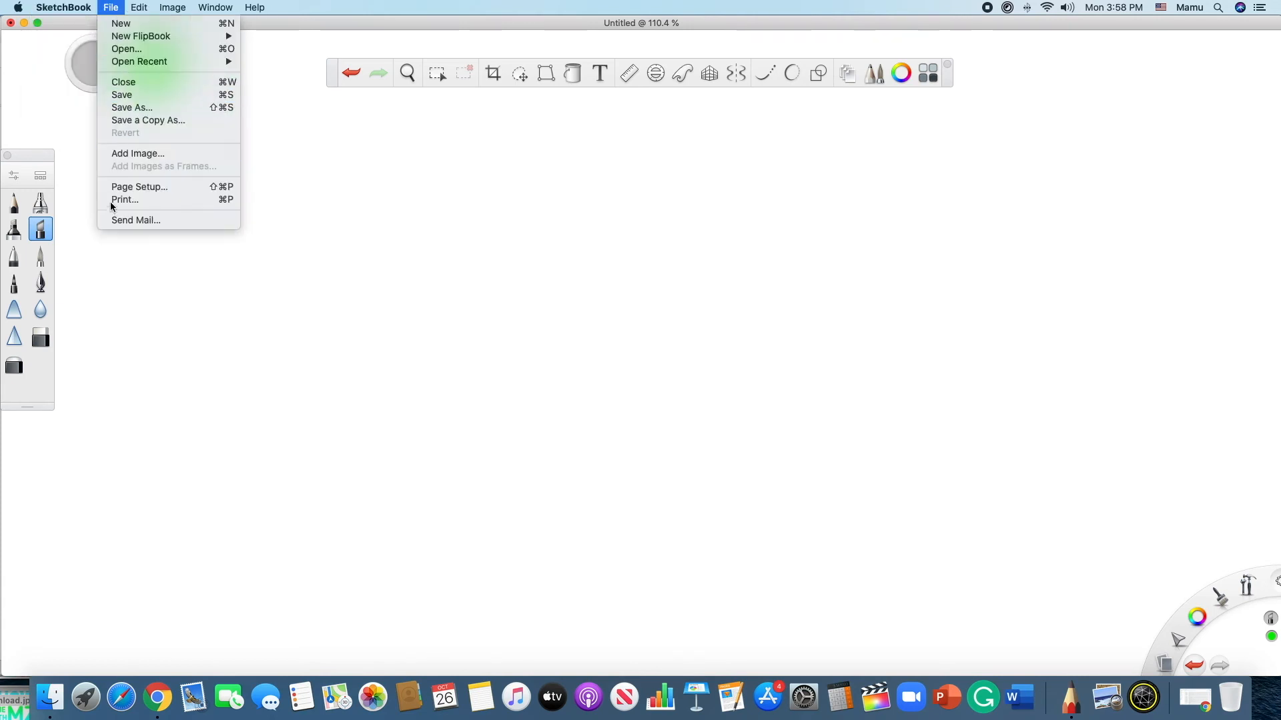
left_click(126, 48)
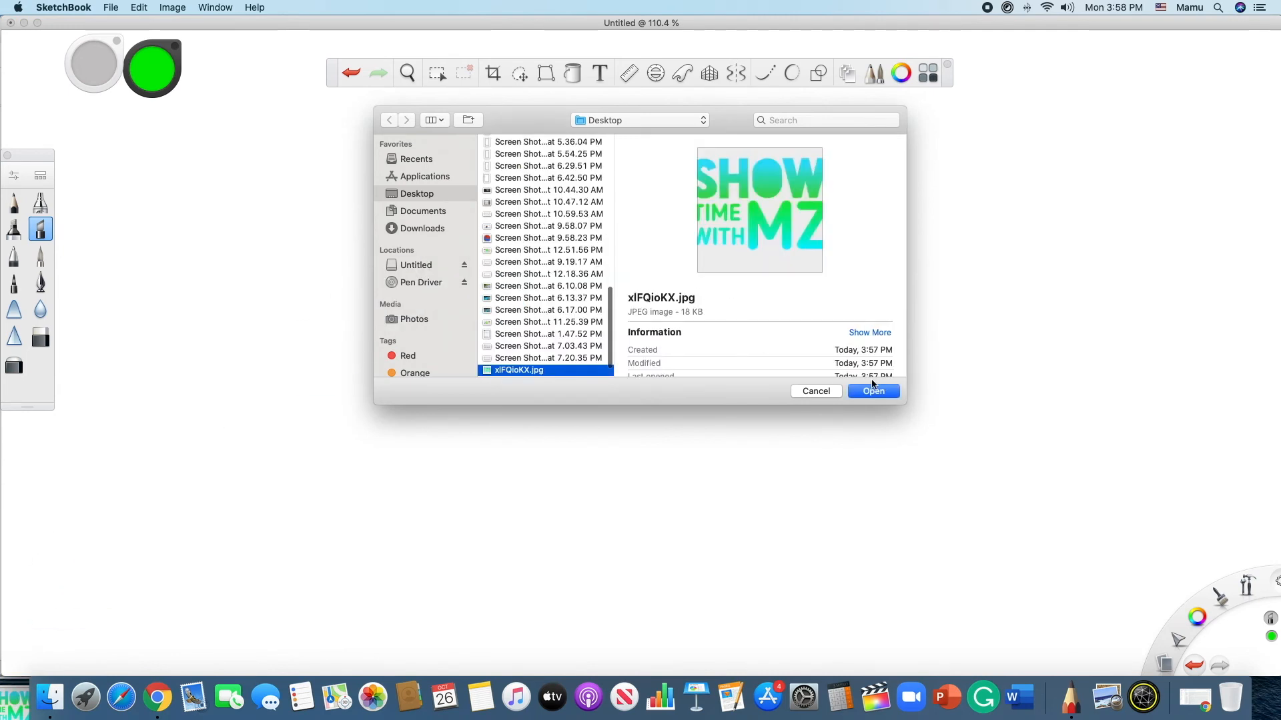
left_click(873, 391)
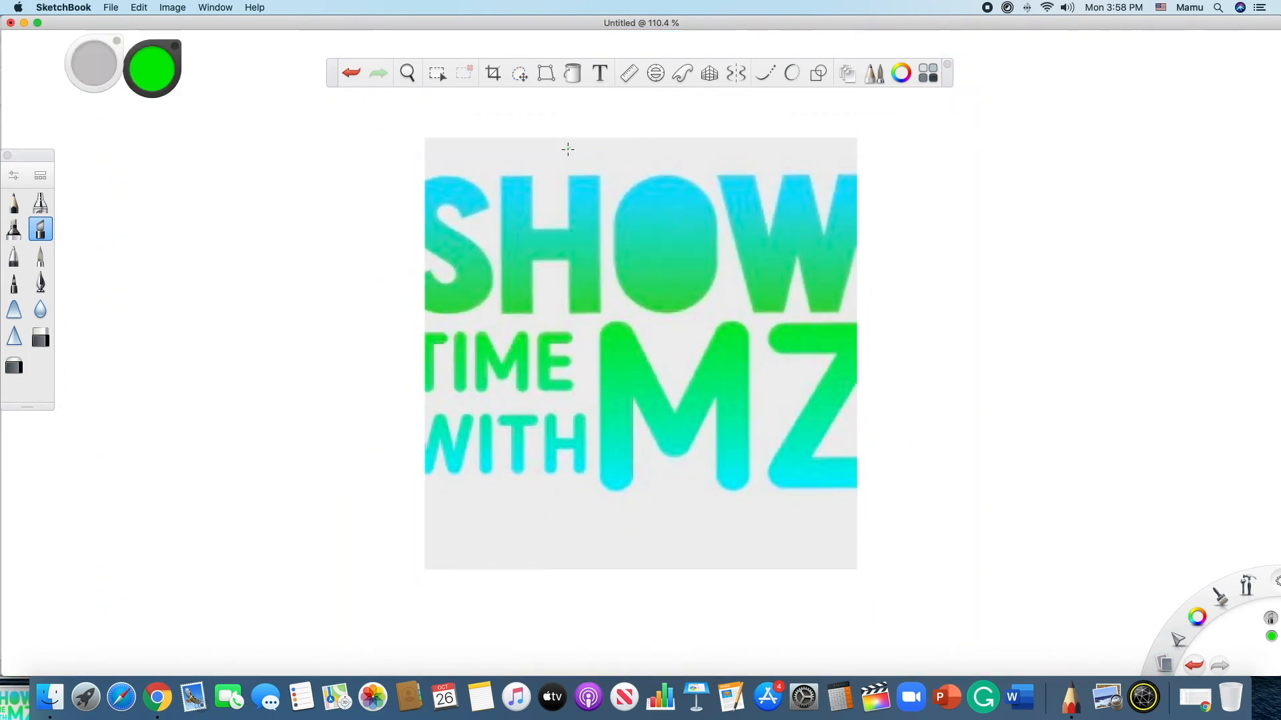
mouse_move(418, 179)
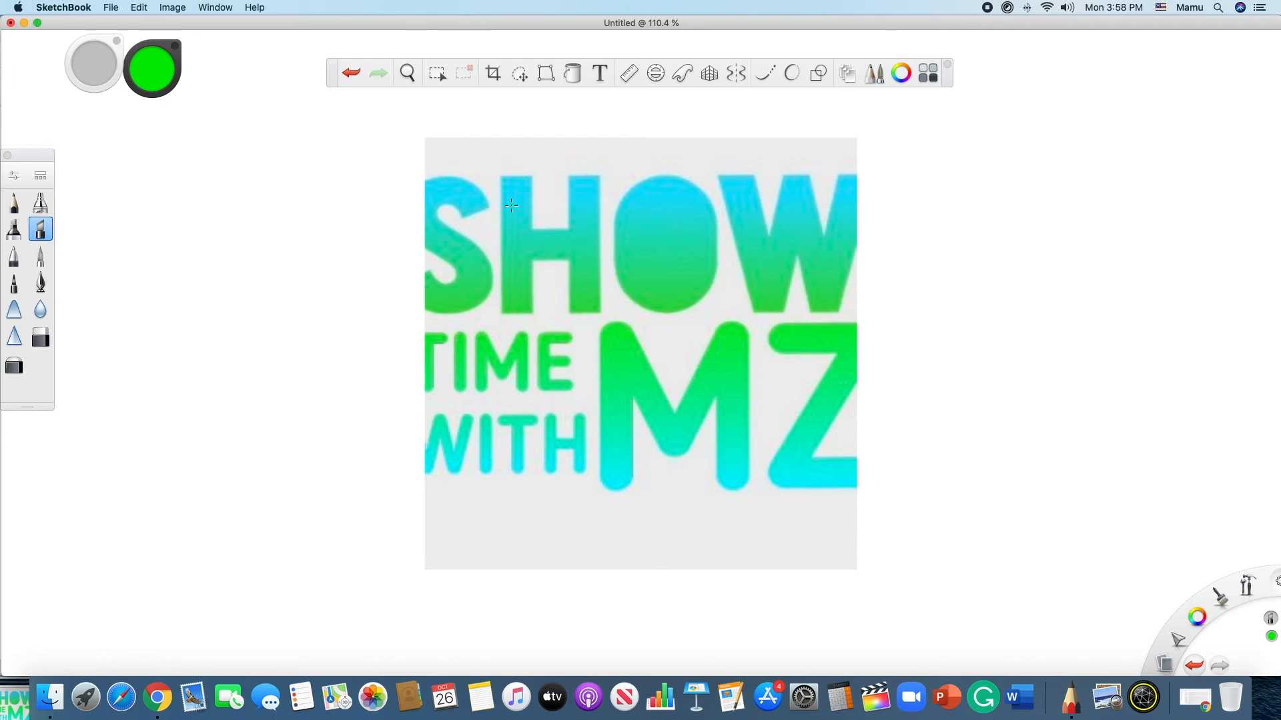
mouse_move(534, 226)
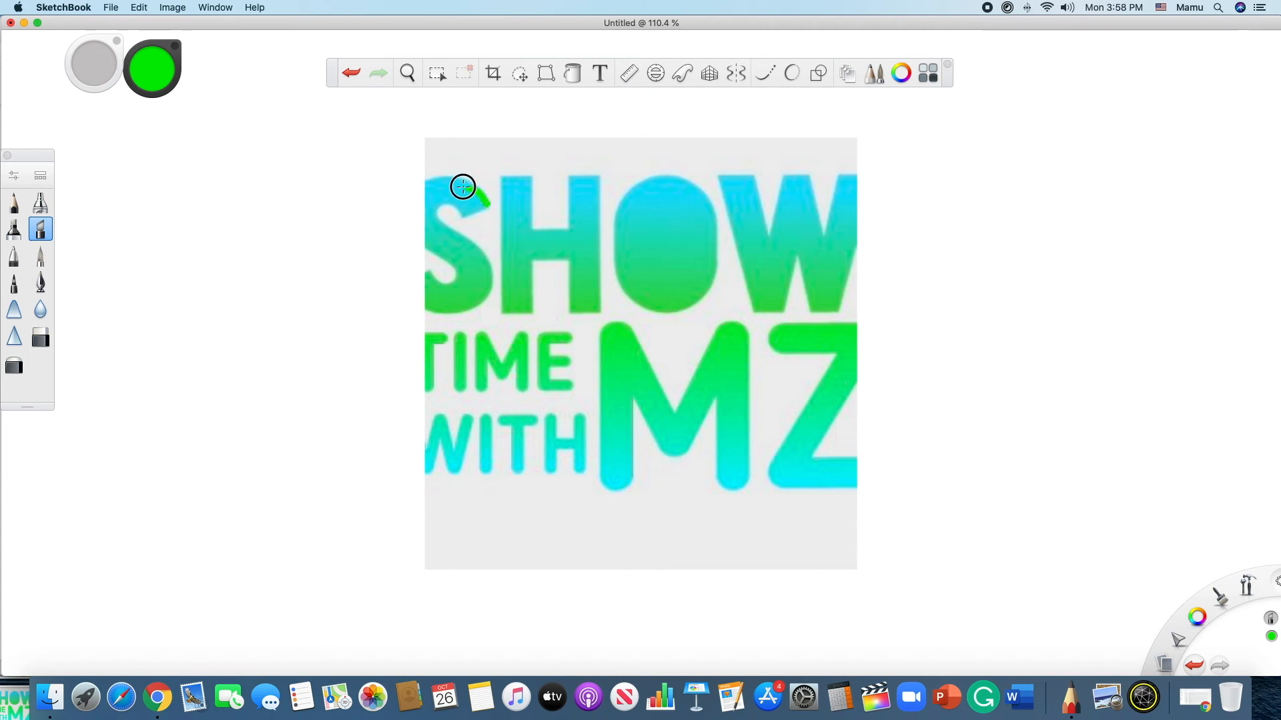
left_click_drag(463, 186, 421, 291)
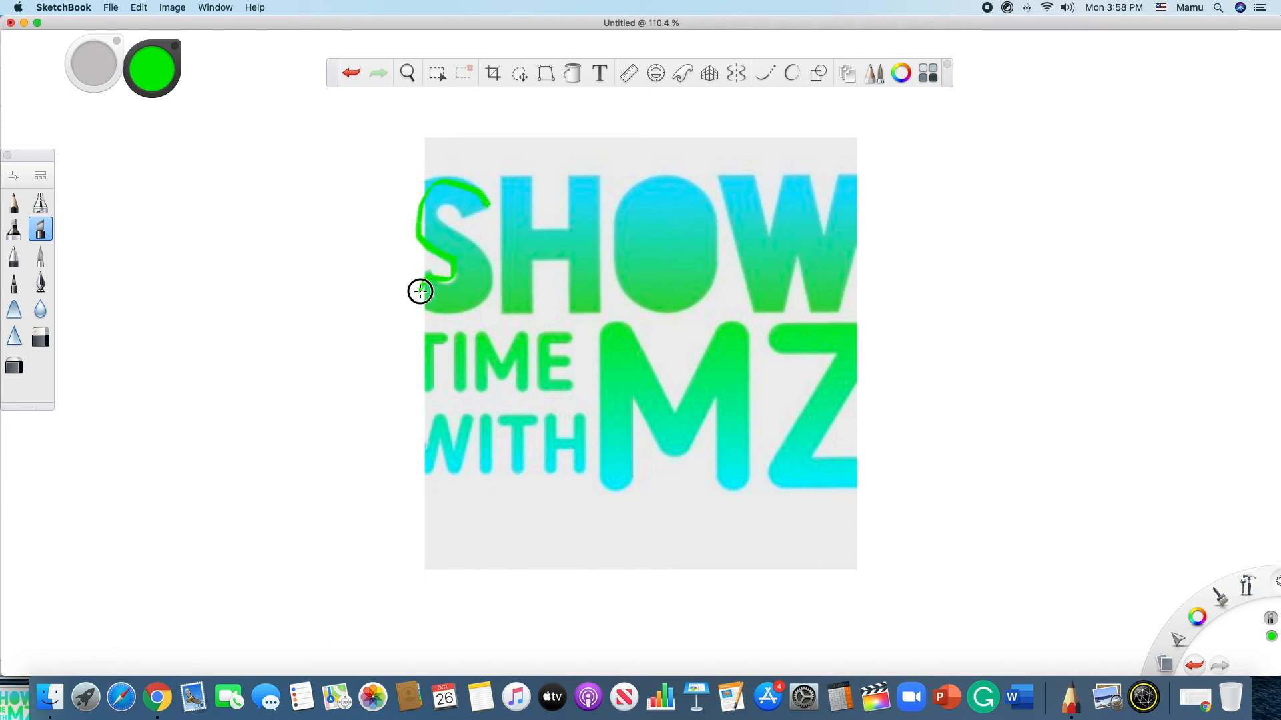